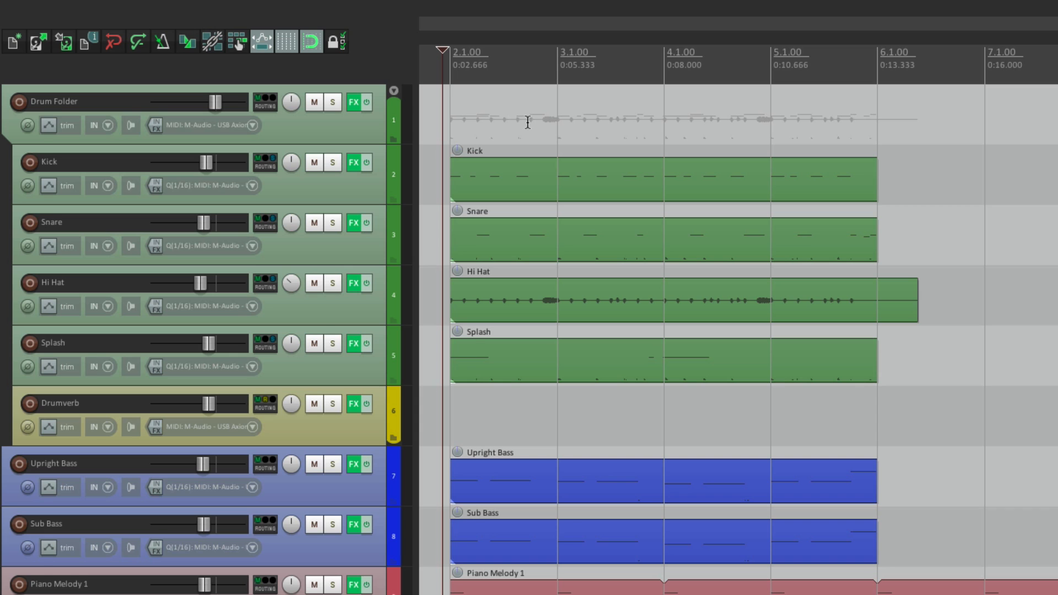
mouse_move(596, 234)
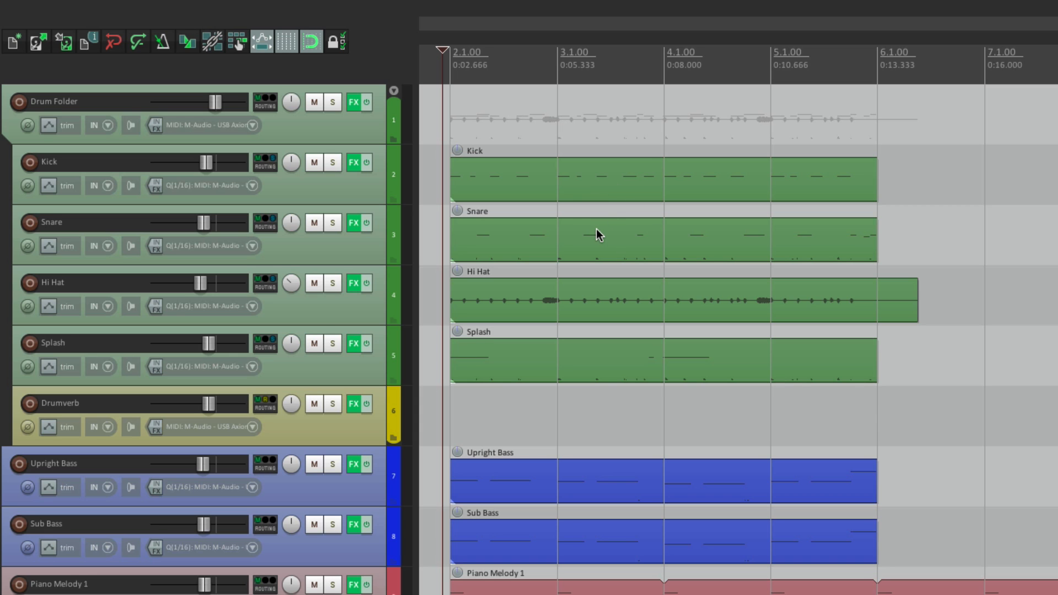
mouse_move(630, 361)
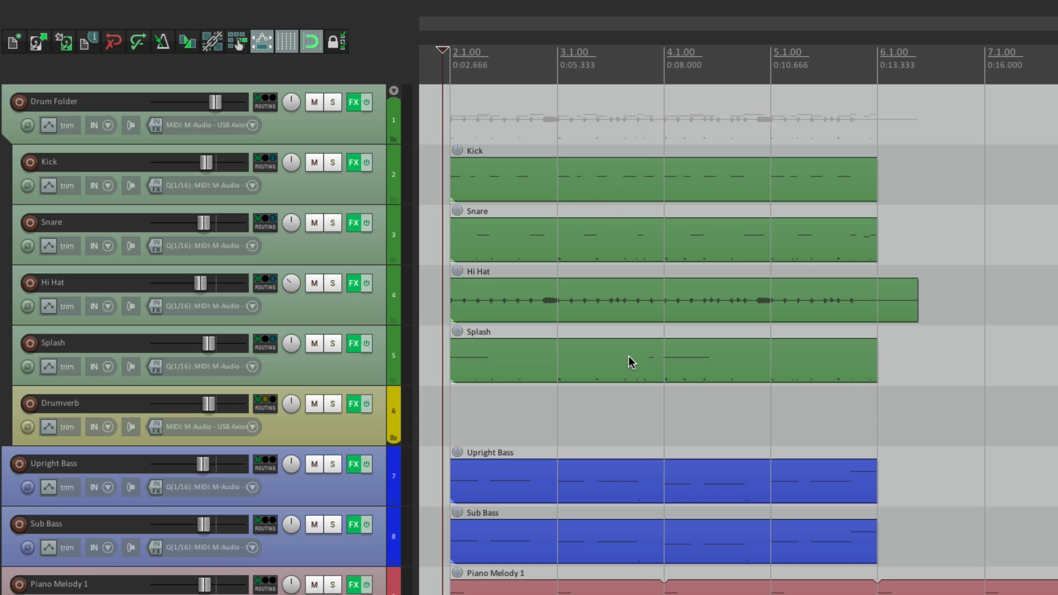
Review the Kick track's FX chain, checking its Kontakt instrument and compressor settings
scroll(down, 3)
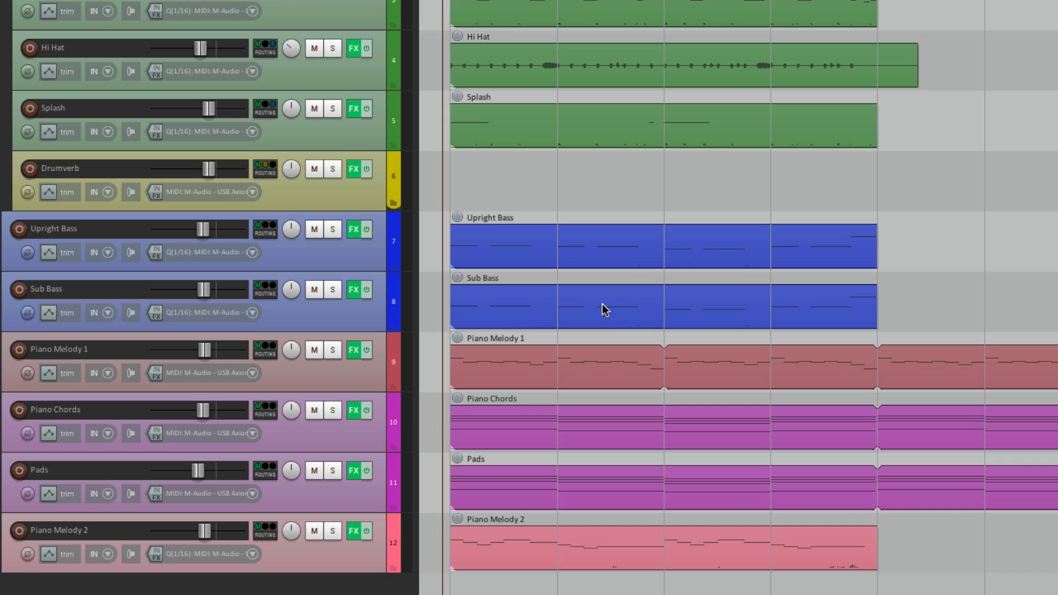
mouse_move(629, 461)
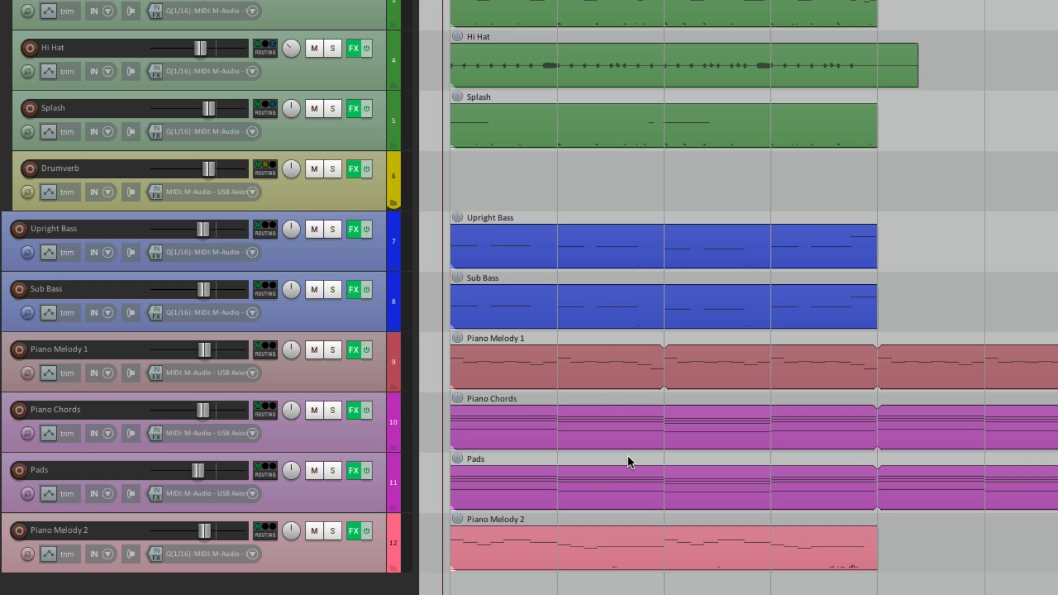
mouse_move(625, 559)
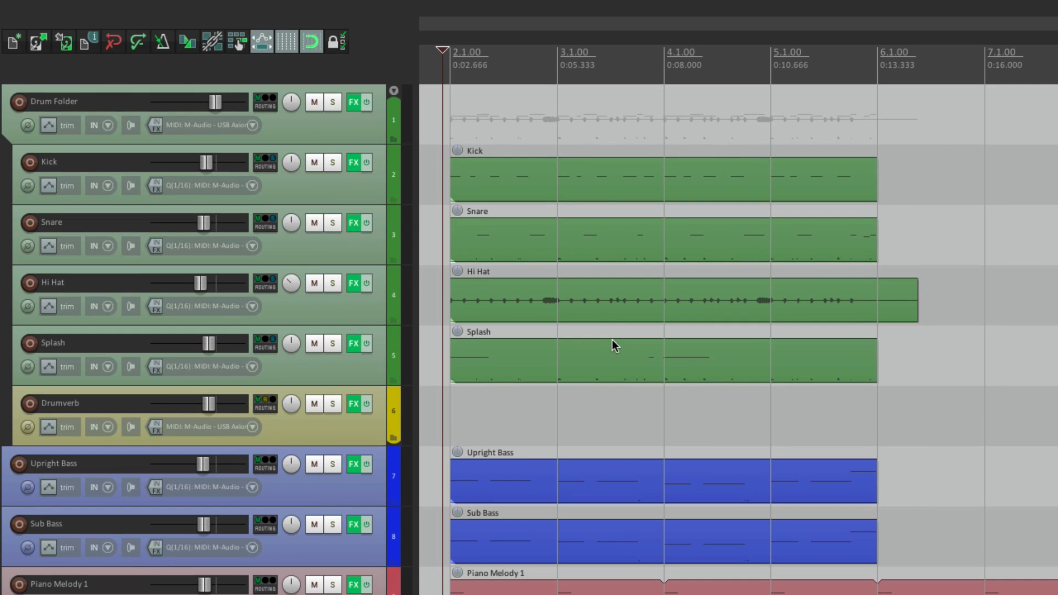
mouse_move(610, 321)
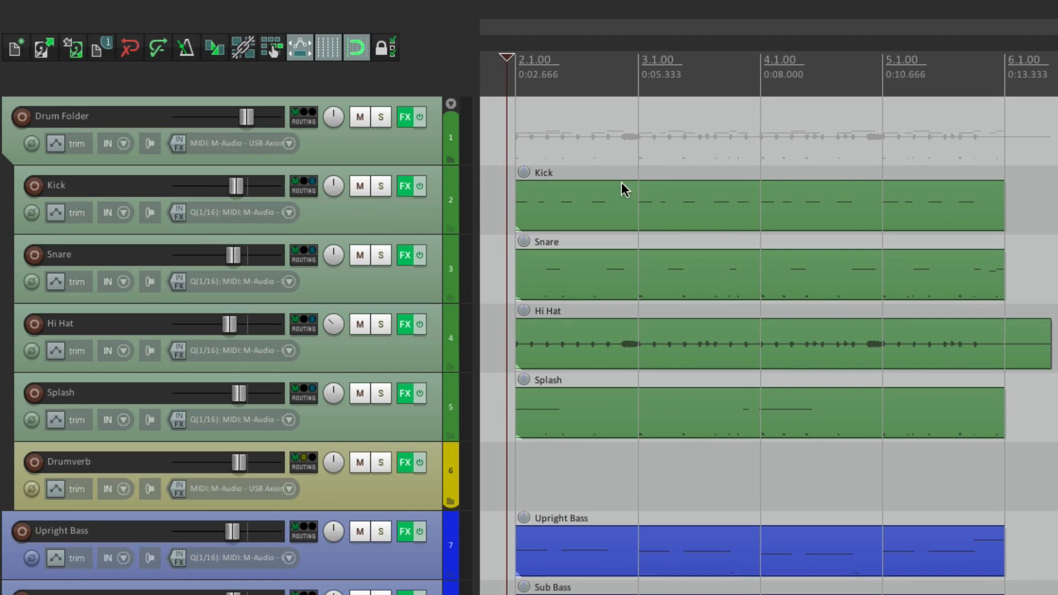
mouse_move(413, 194)
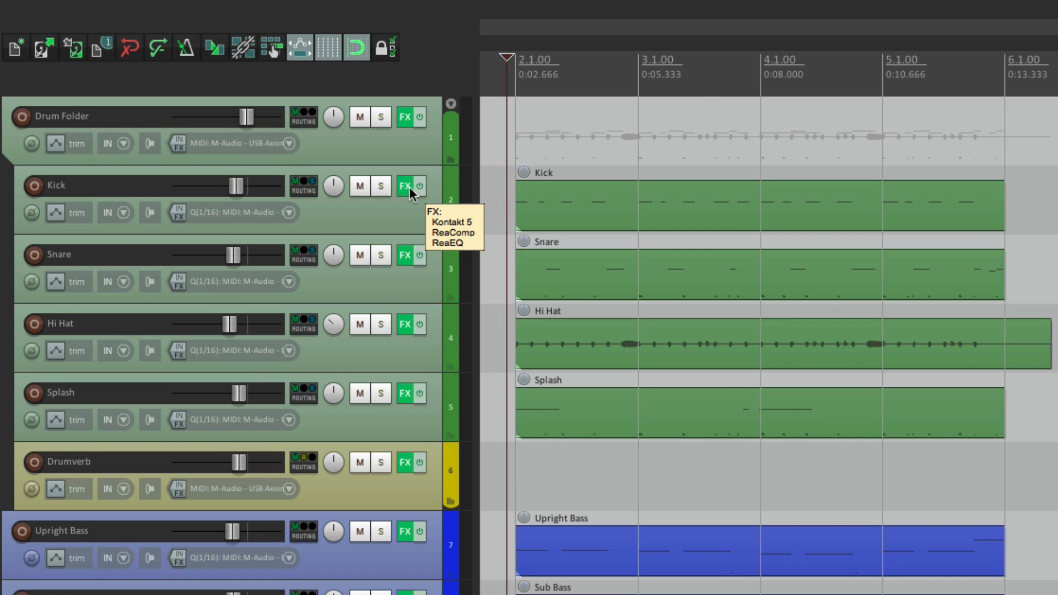
click(406, 186)
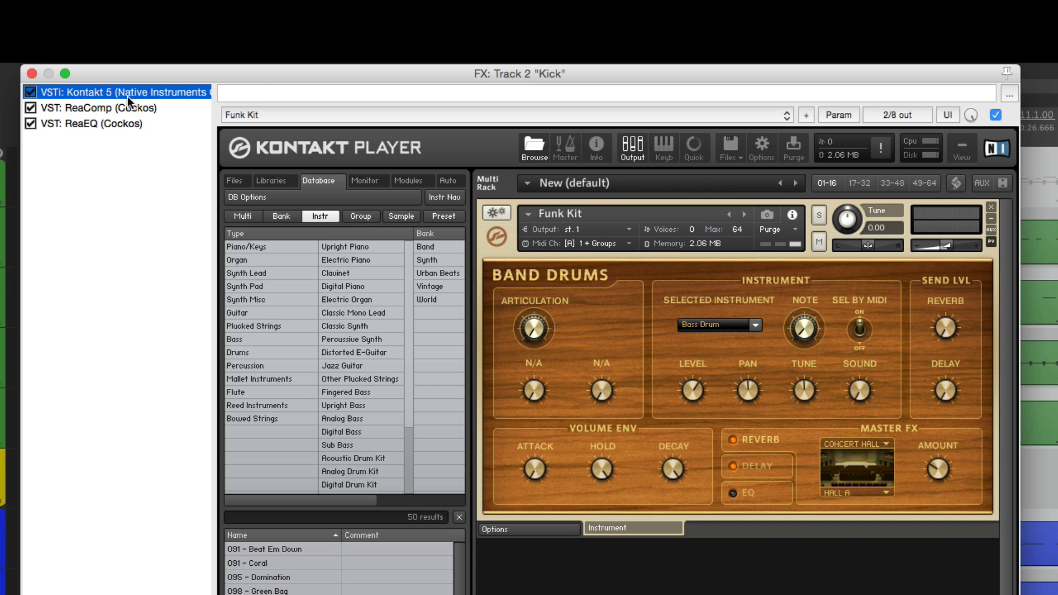
click(116, 92)
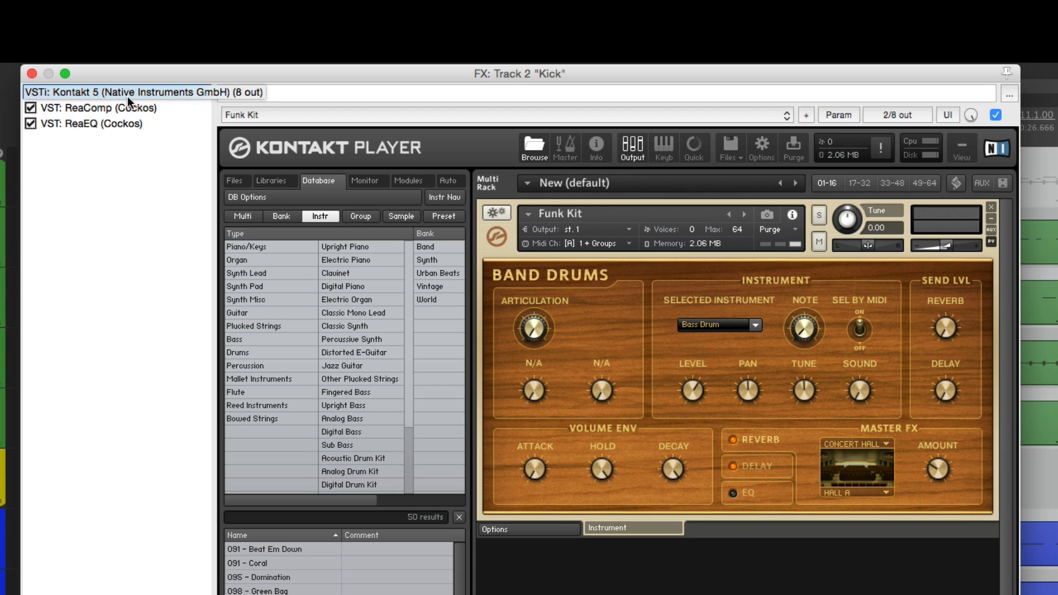
click(91, 108)
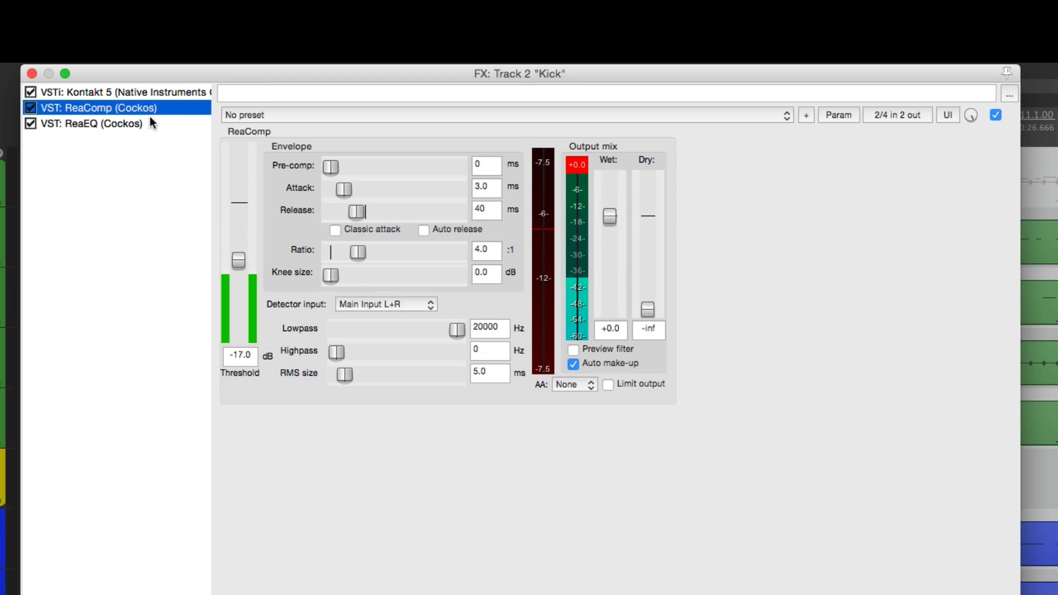
click(88, 125)
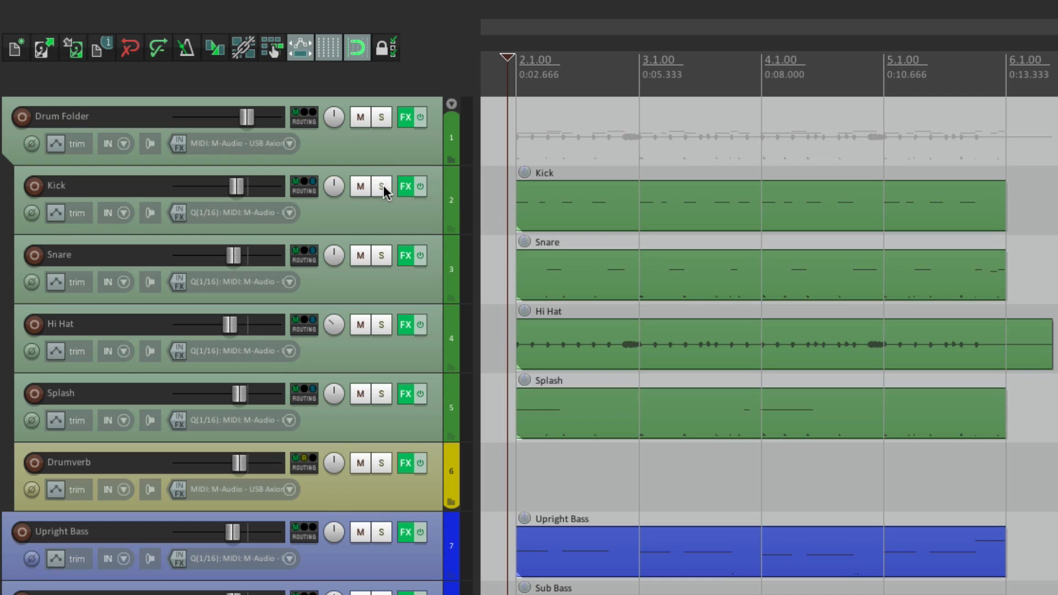
Audition the Kick track solo, then render it to a Kick - stem track
click(381, 187)
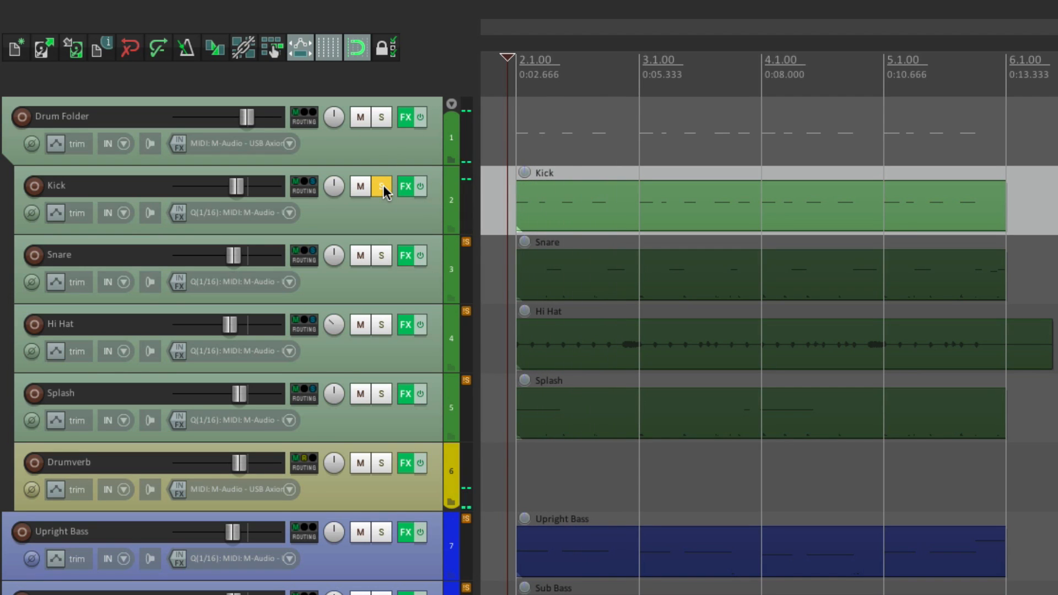
click(380, 186)
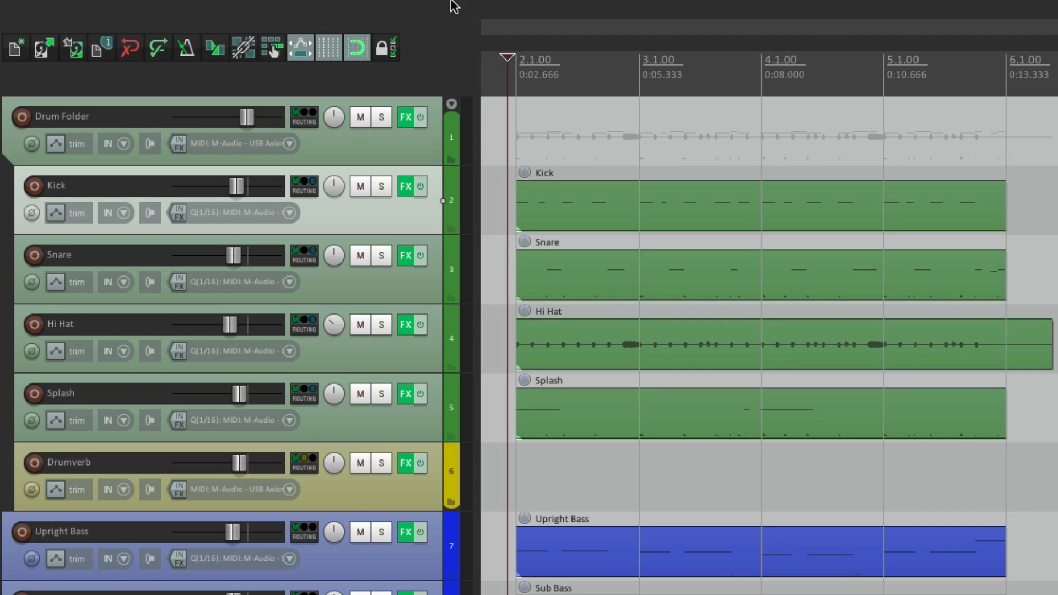
click(363, 10)
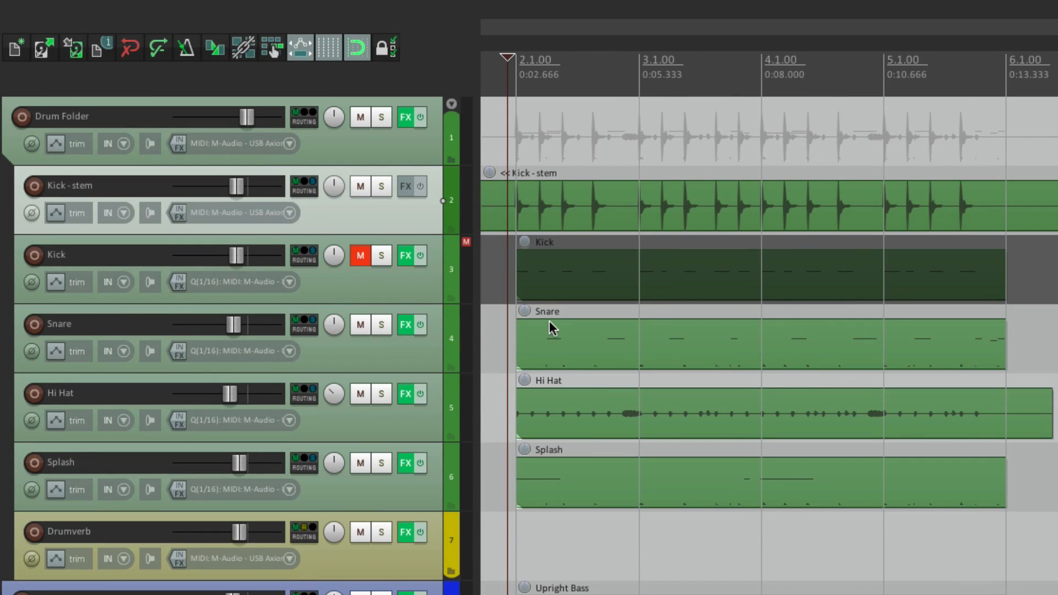
mouse_move(426, 225)
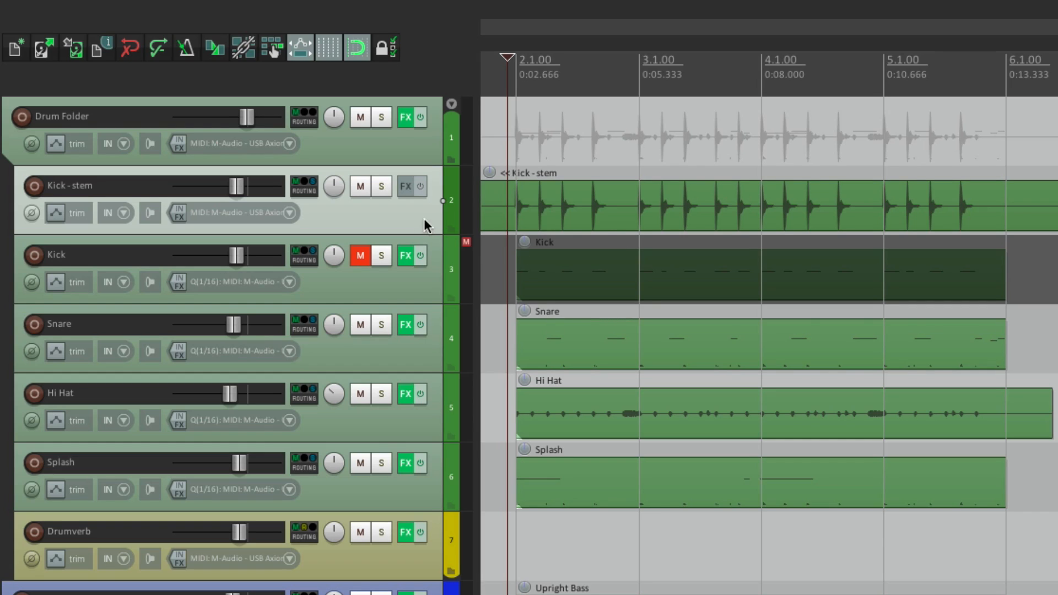
mouse_move(603, 225)
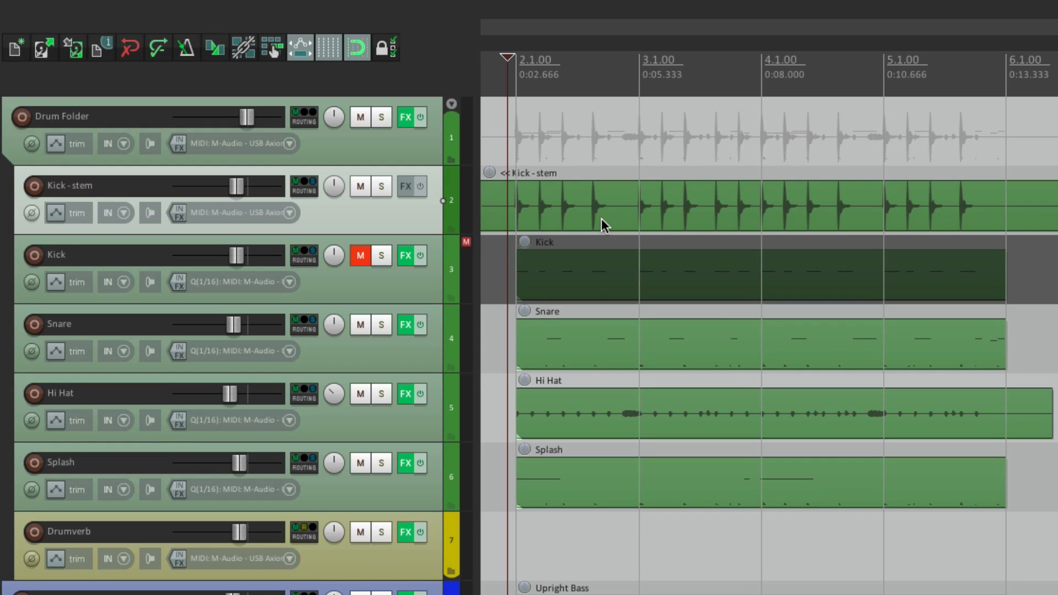
mouse_move(578, 226)
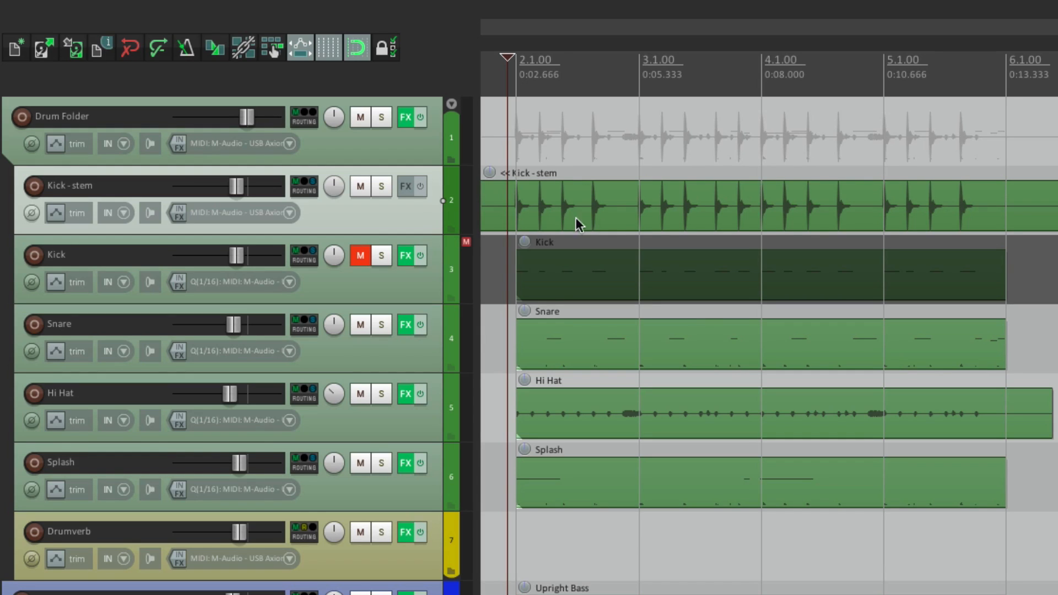
A/B the Kick stem against the original Kick by soloing each, leaving the original muted
click(378, 187)
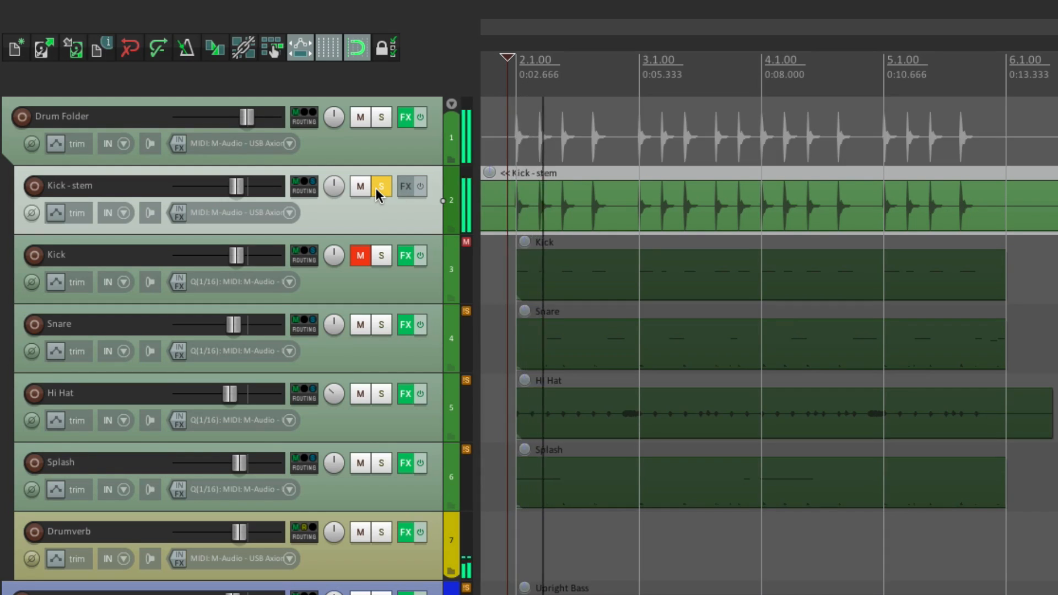
click(380, 186)
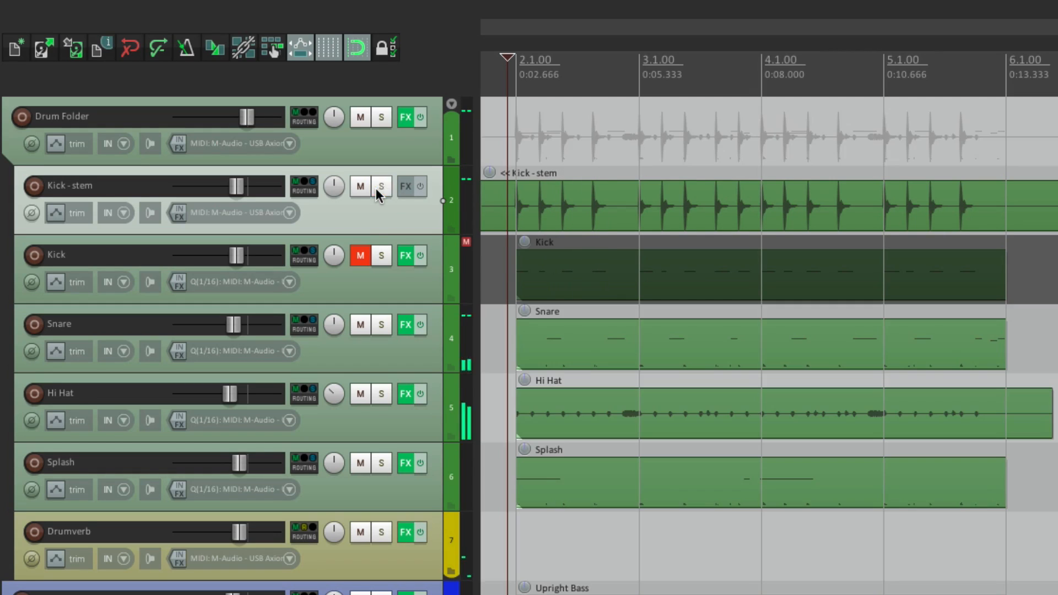
click(380, 256)
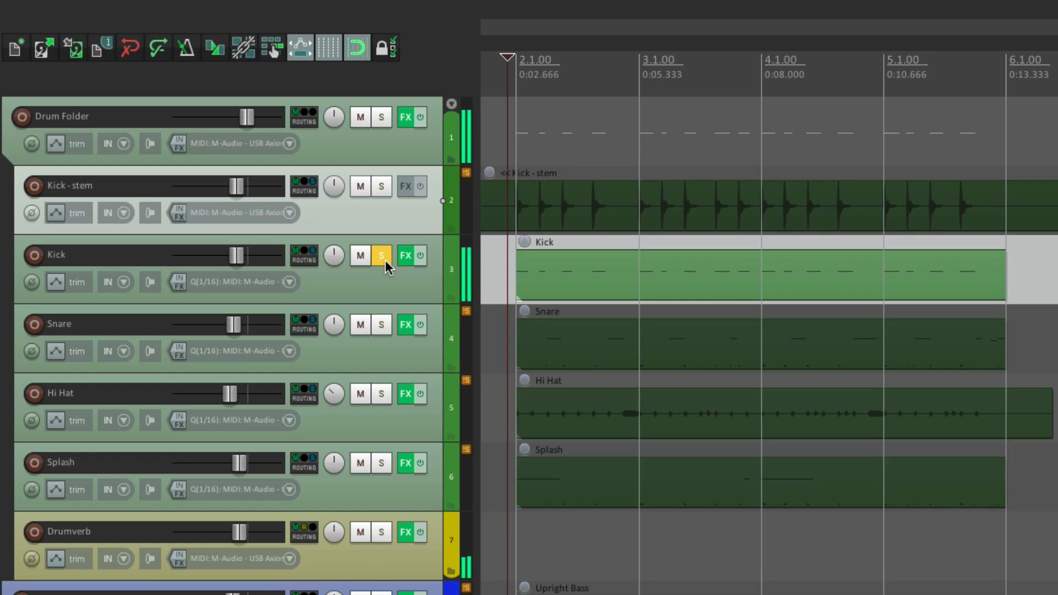
click(381, 256)
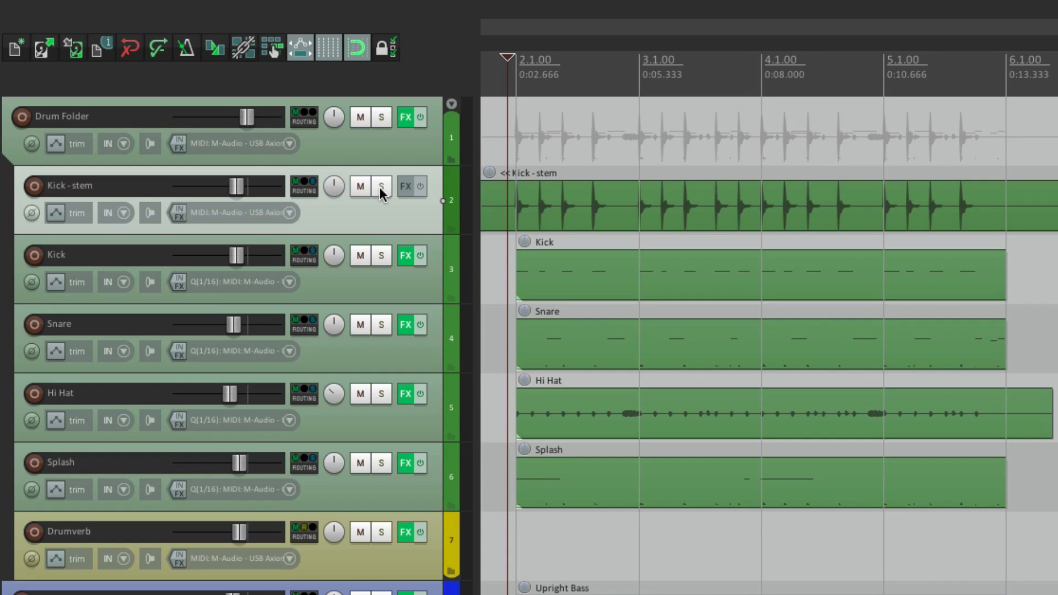
click(380, 186)
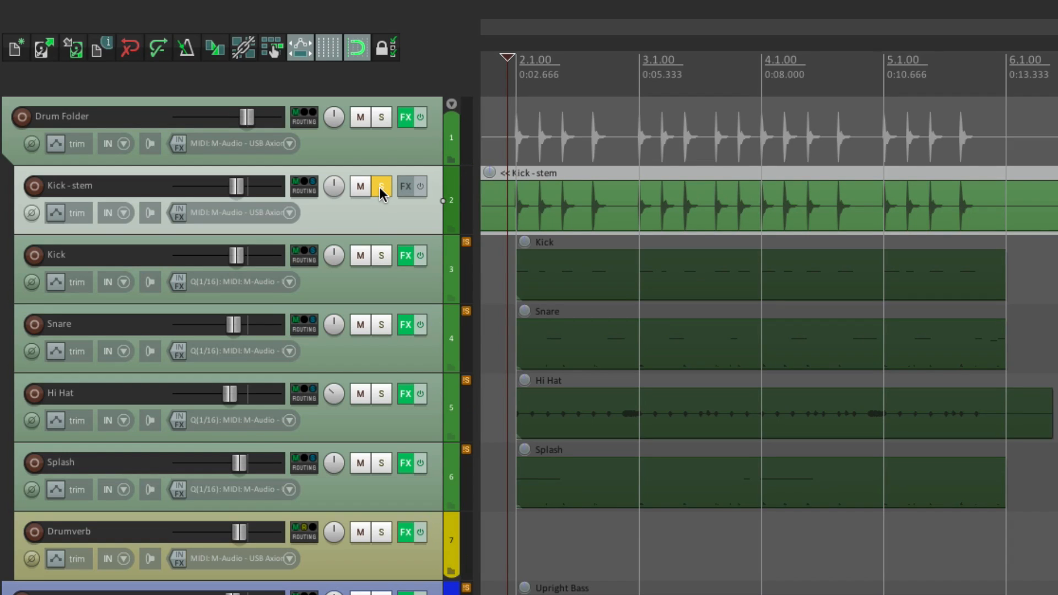
click(380, 187)
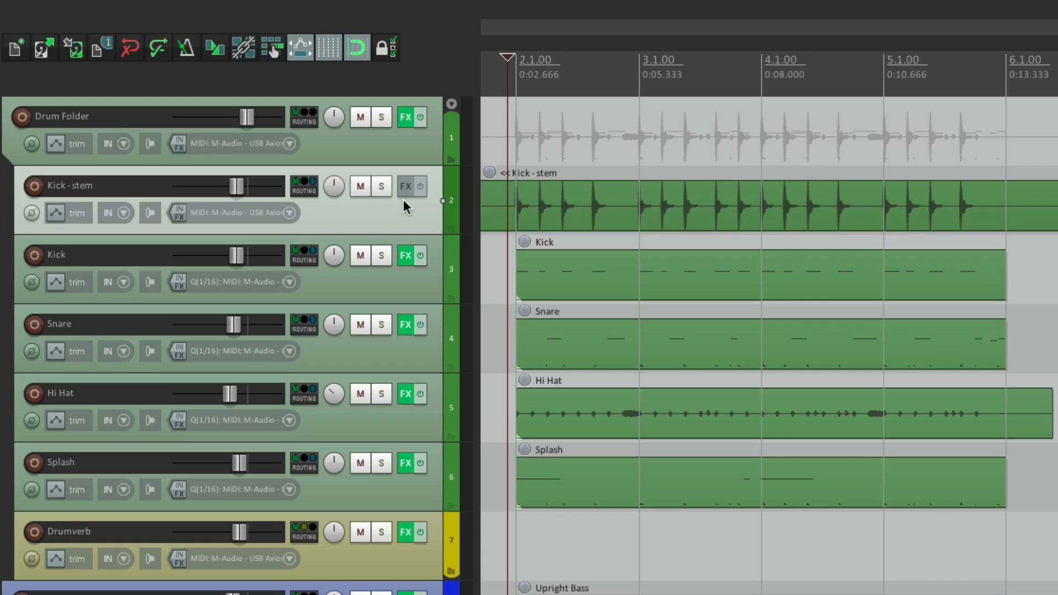
click(360, 256)
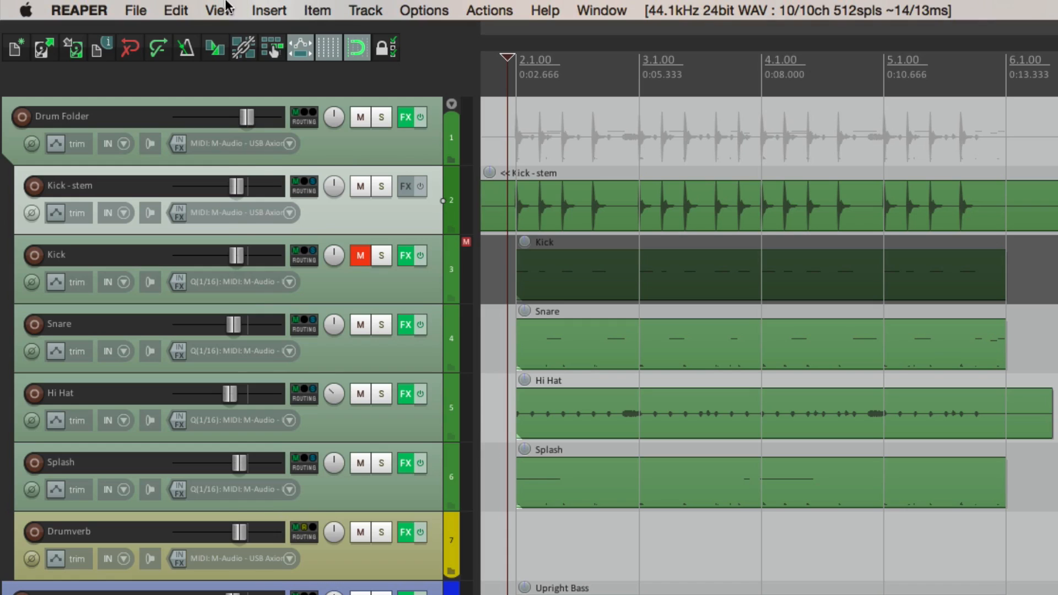
Unmute the original Kick track from the Track Manager's M column
click(218, 10)
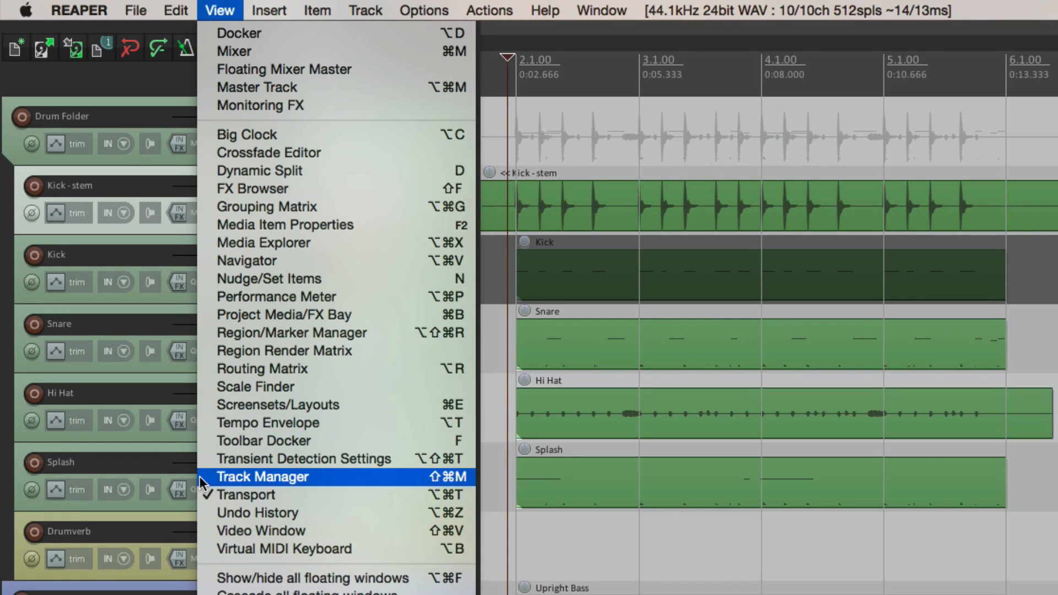
click(262, 477)
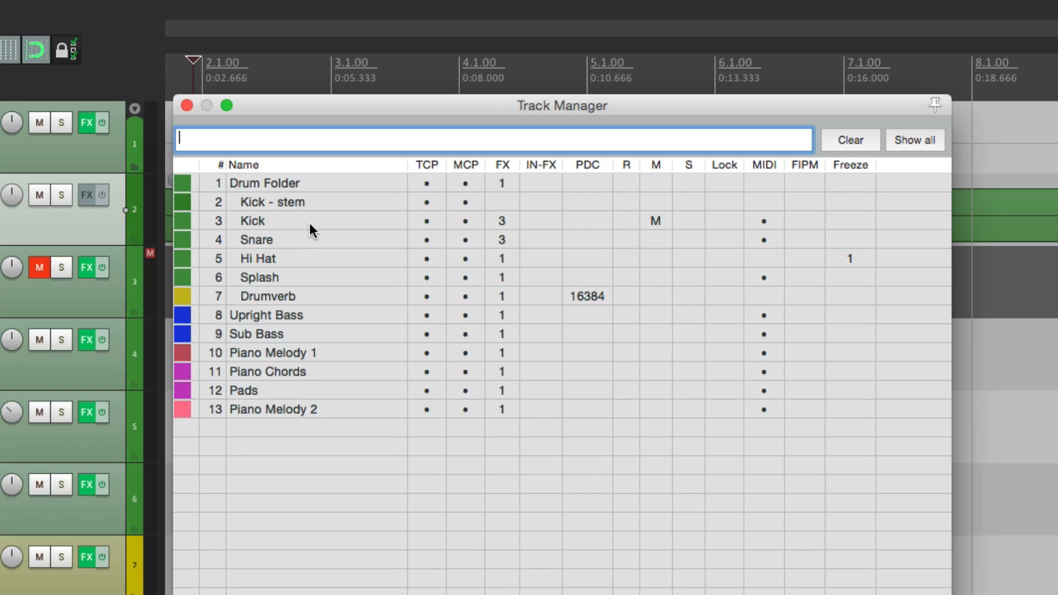
mouse_move(664, 224)
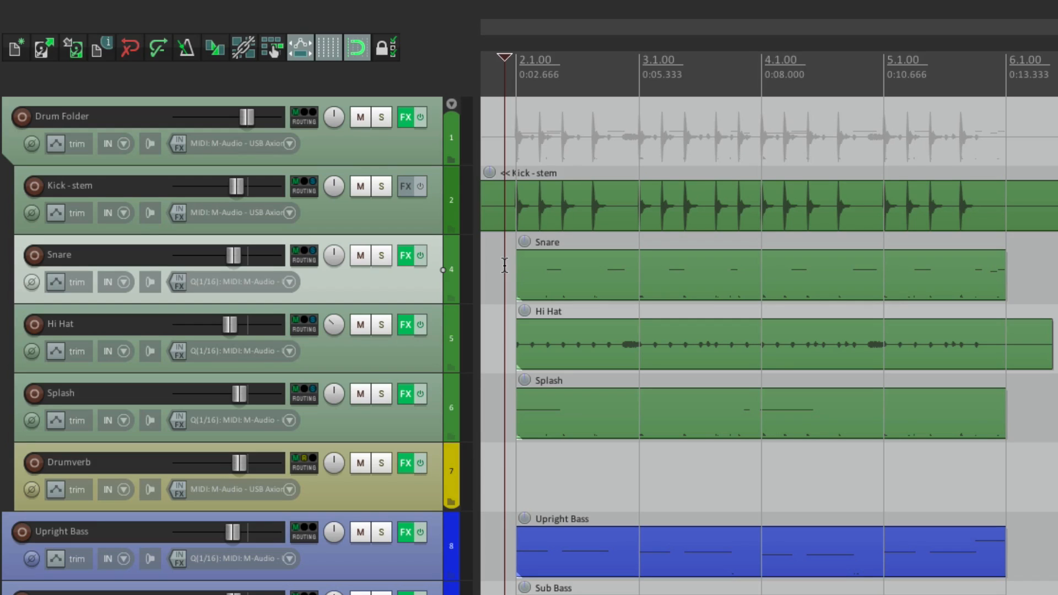
mouse_move(406, 220)
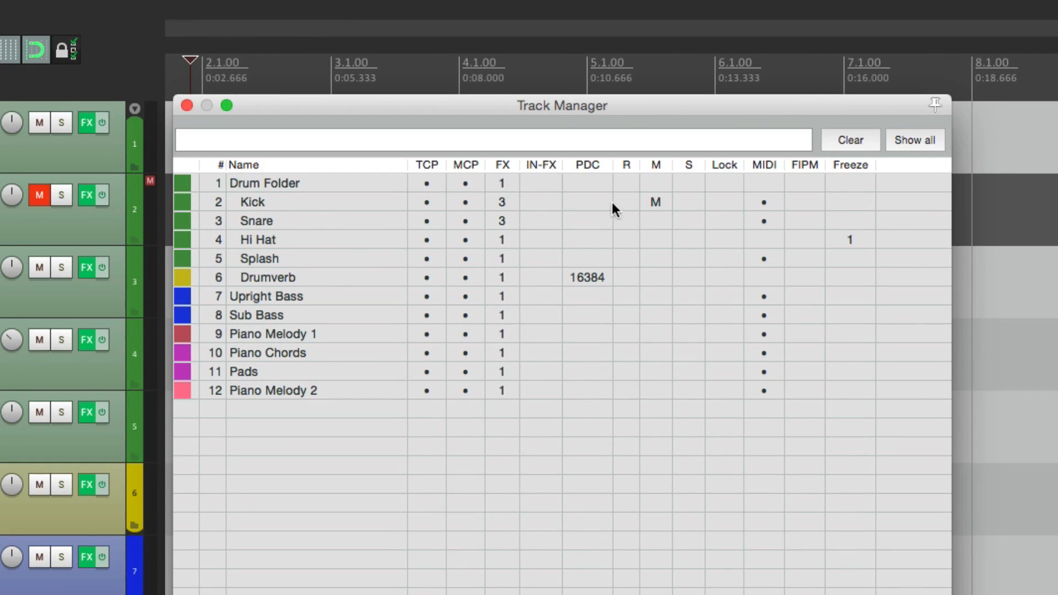
click(655, 202)
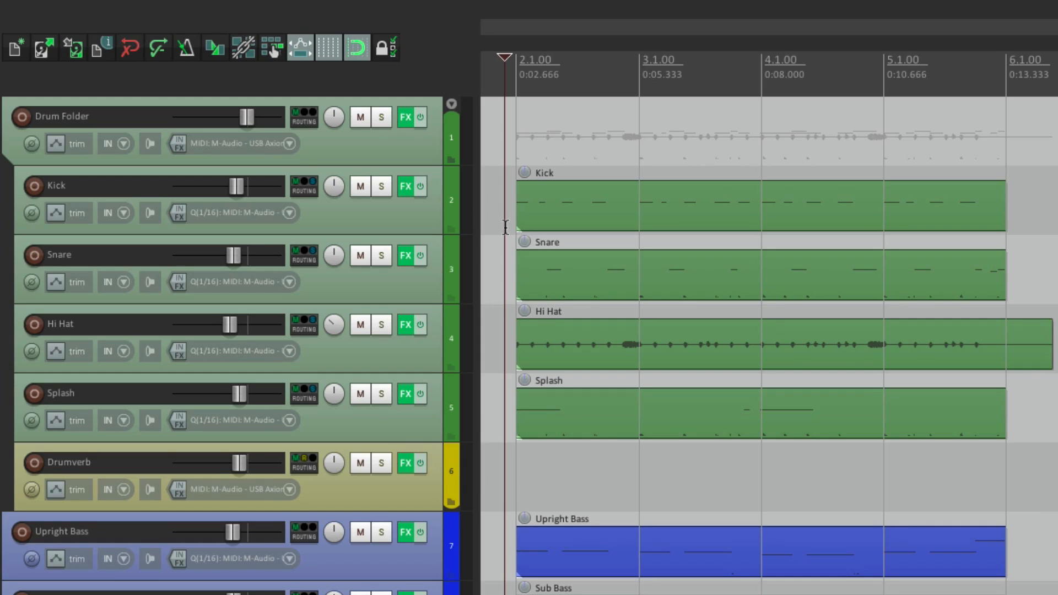
mouse_move(555, 252)
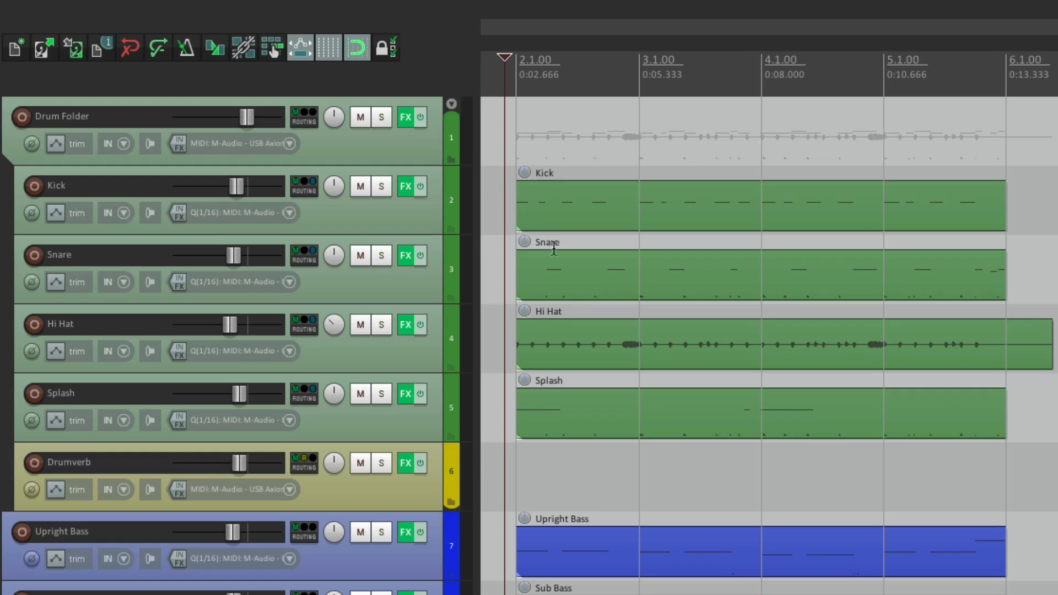
mouse_move(421, 505)
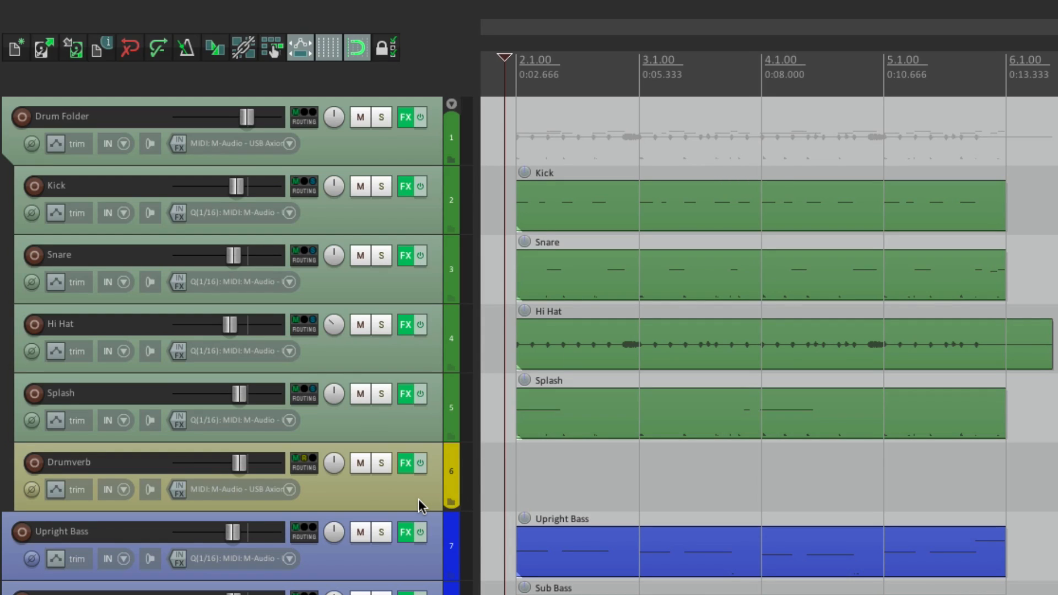
mouse_move(445, 363)
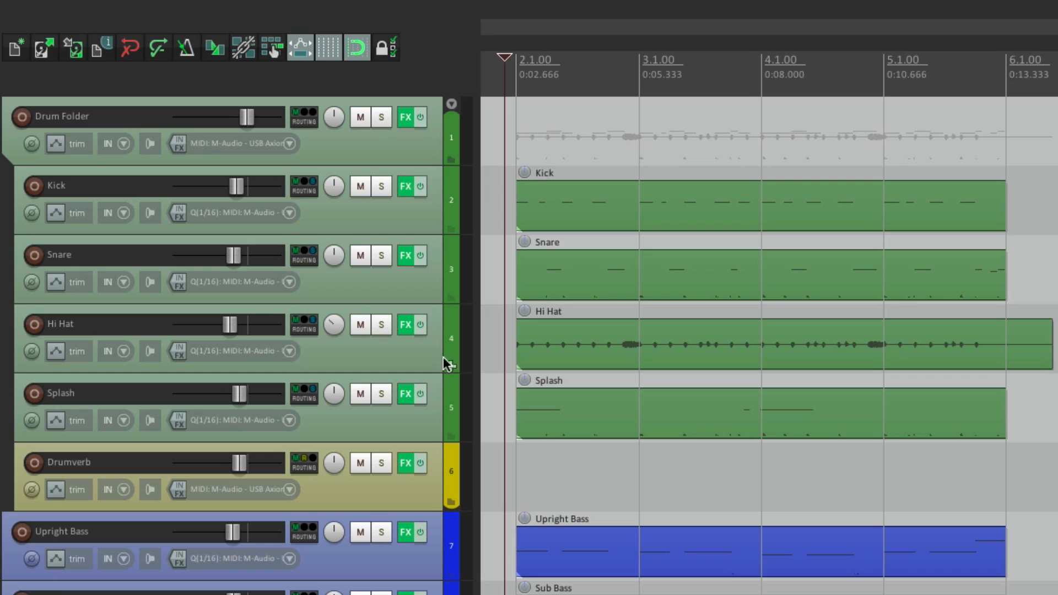
mouse_move(427, 485)
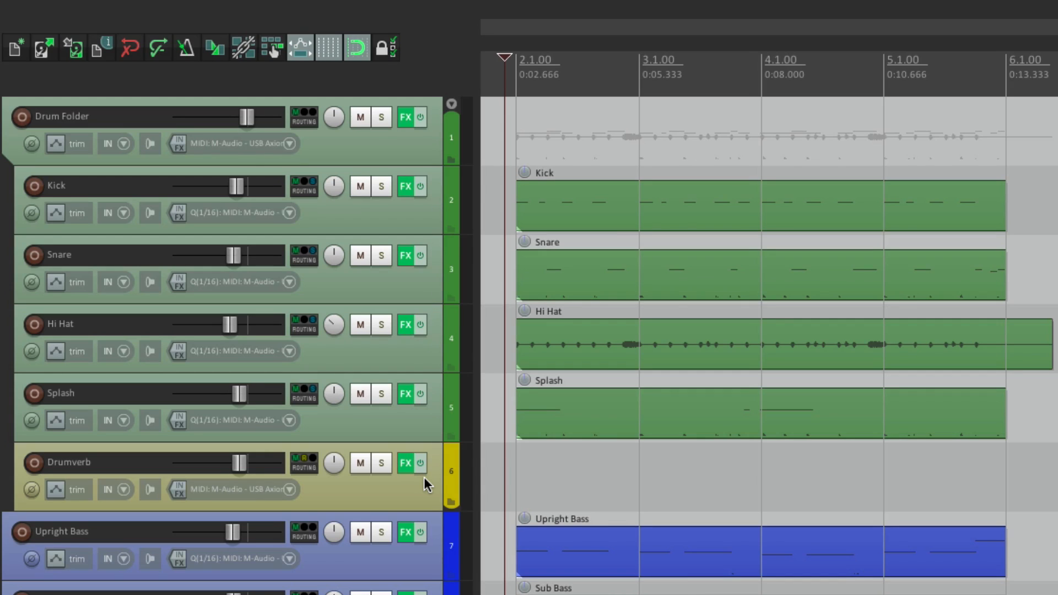
click(404, 463)
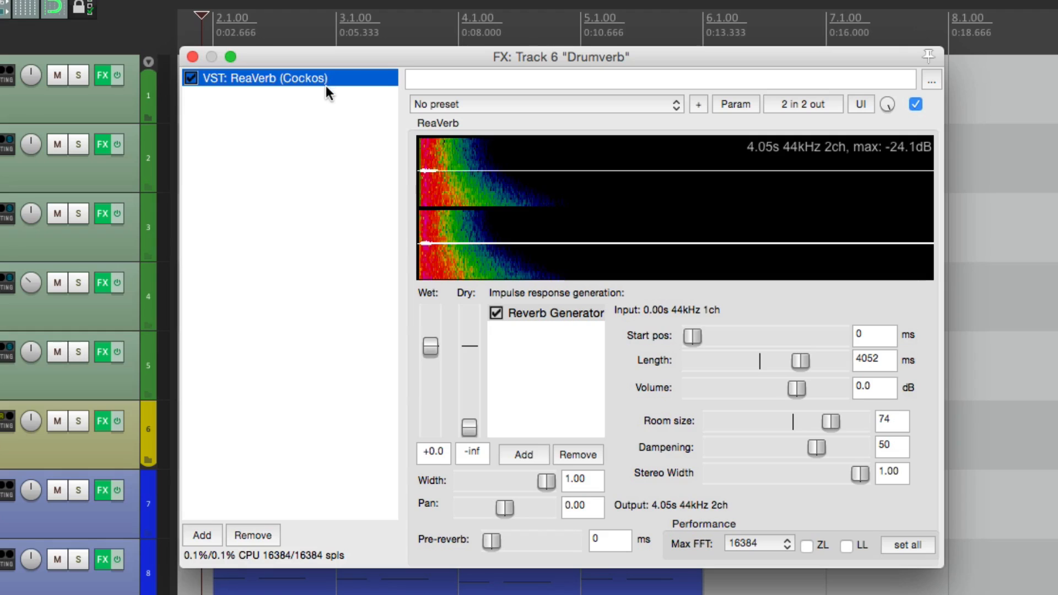
click(191, 56)
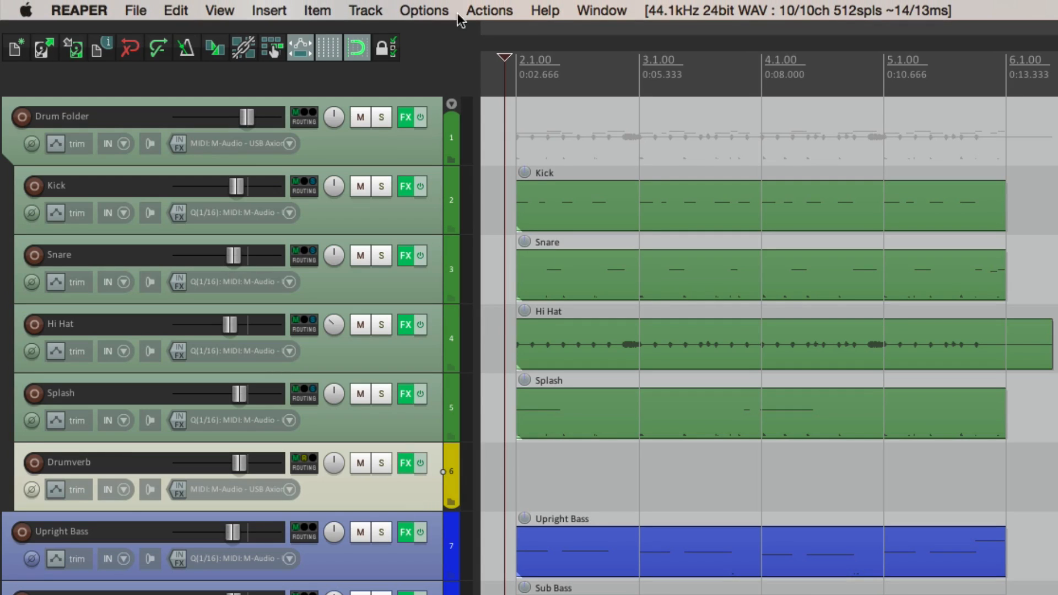
scroll(down, 3)
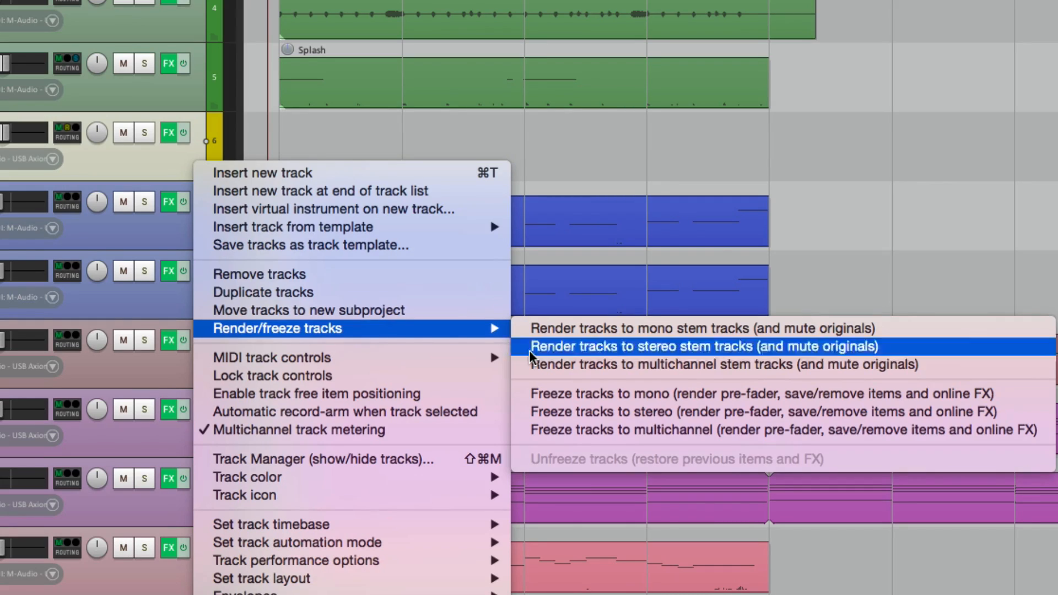
click(697, 346)
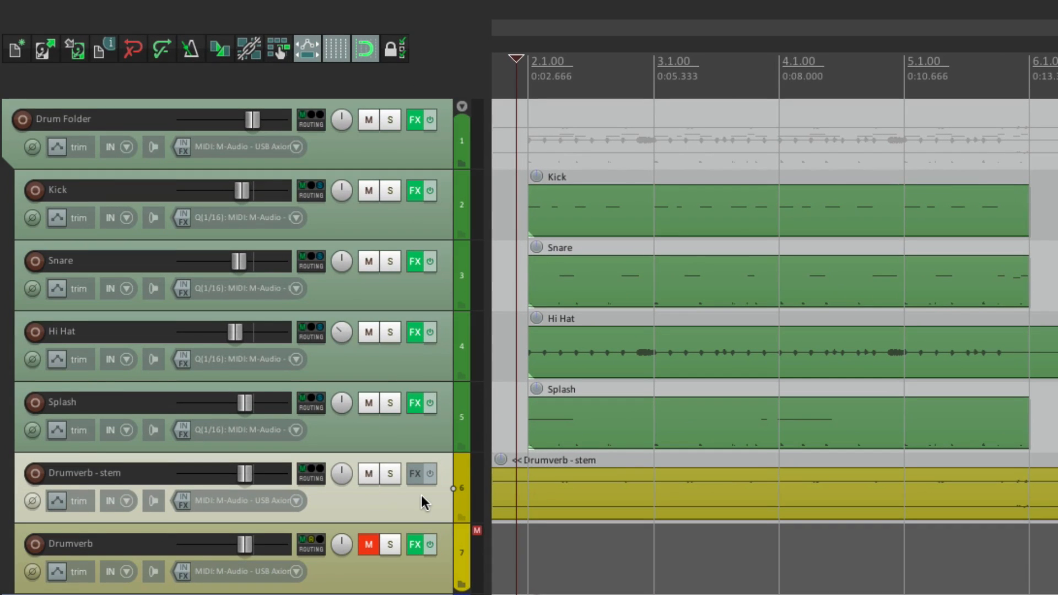
click(389, 474)
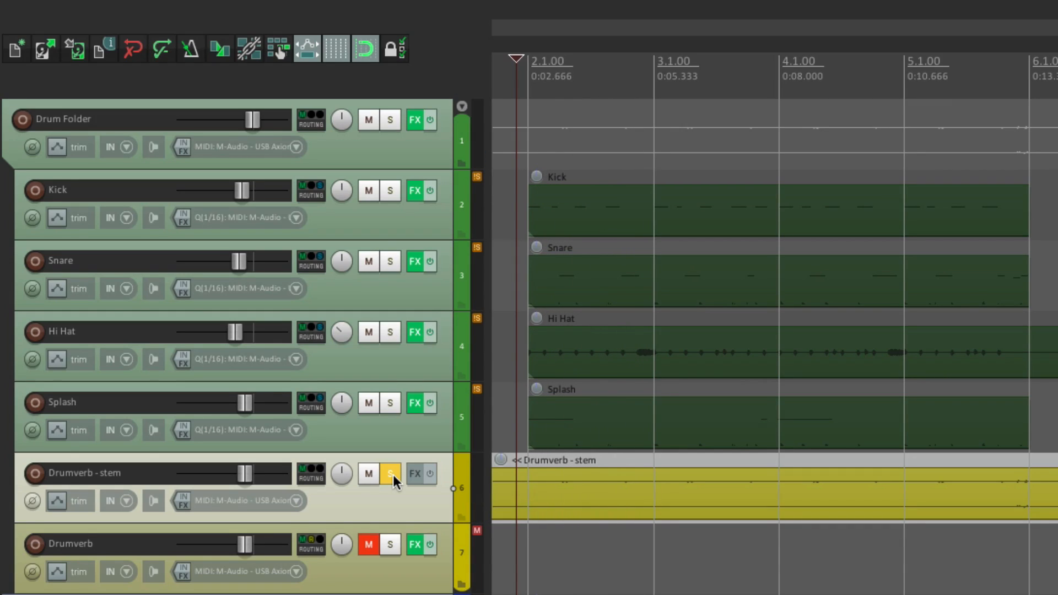
click(389, 474)
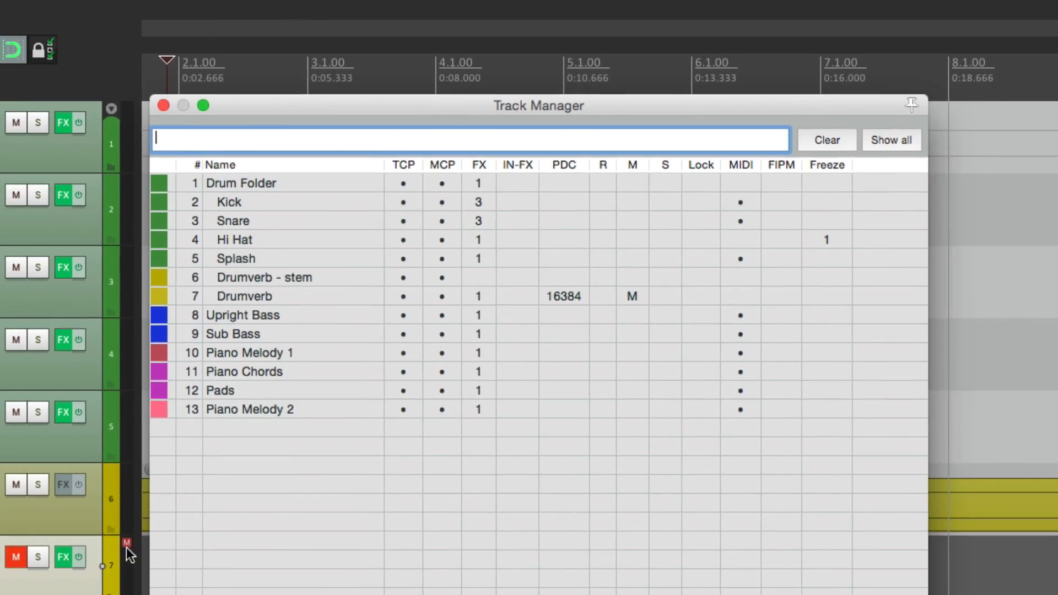
mouse_move(706, 299)
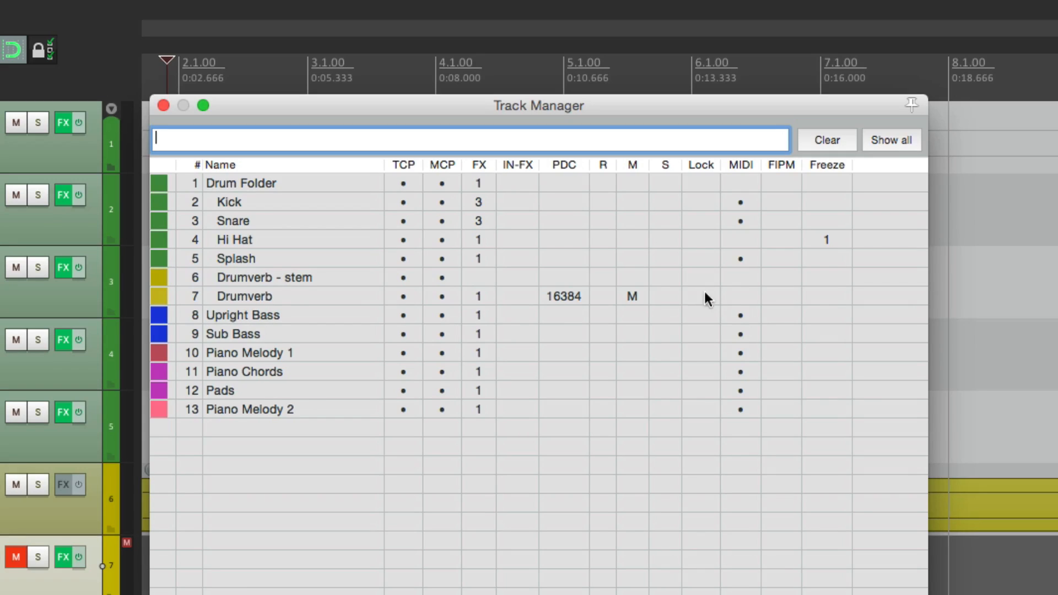
mouse_move(647, 300)
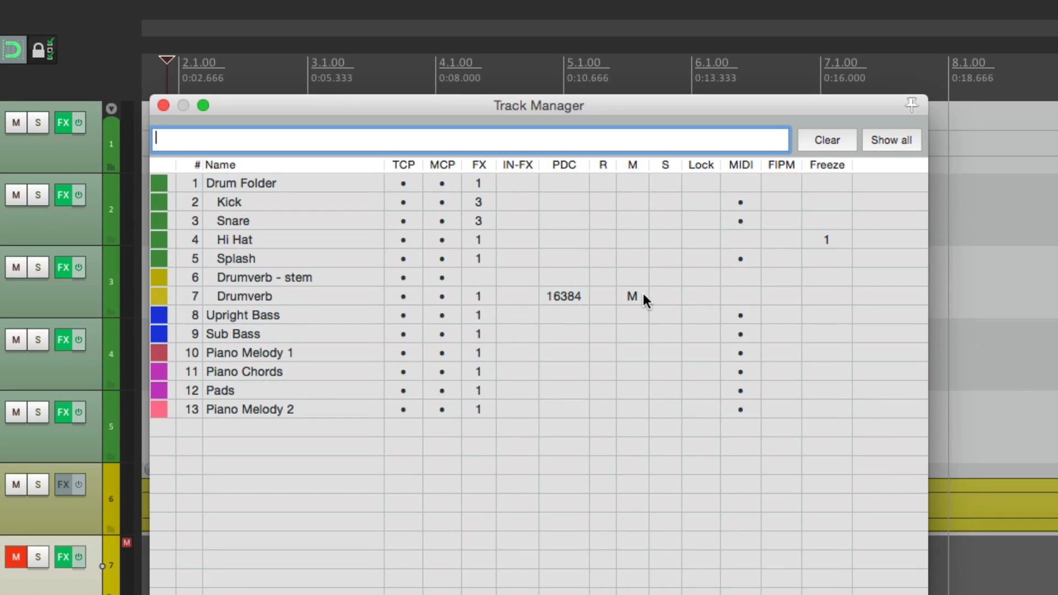
mouse_move(403, 296)
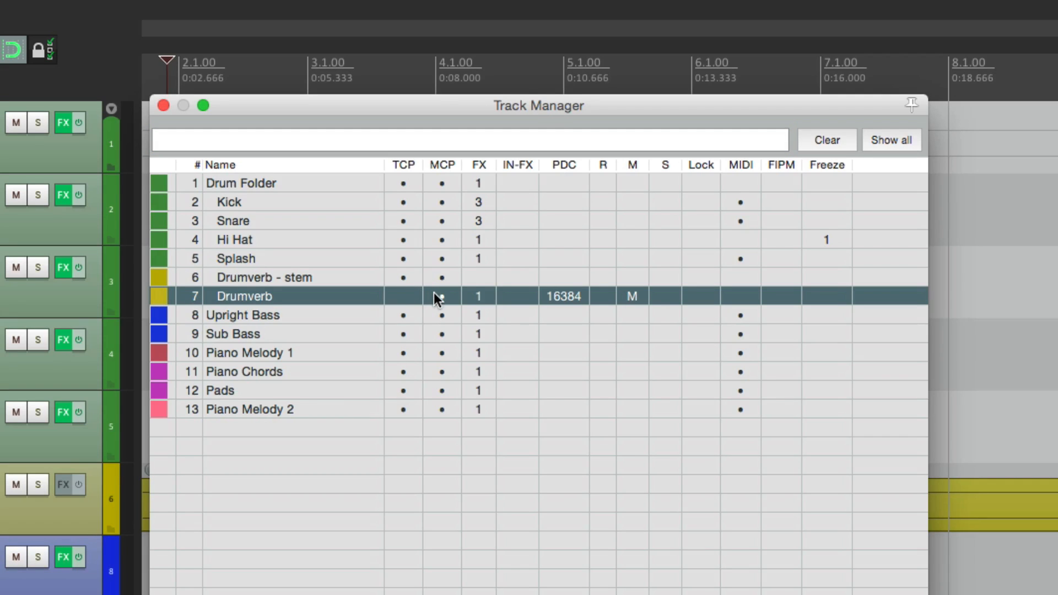
click(162, 105)
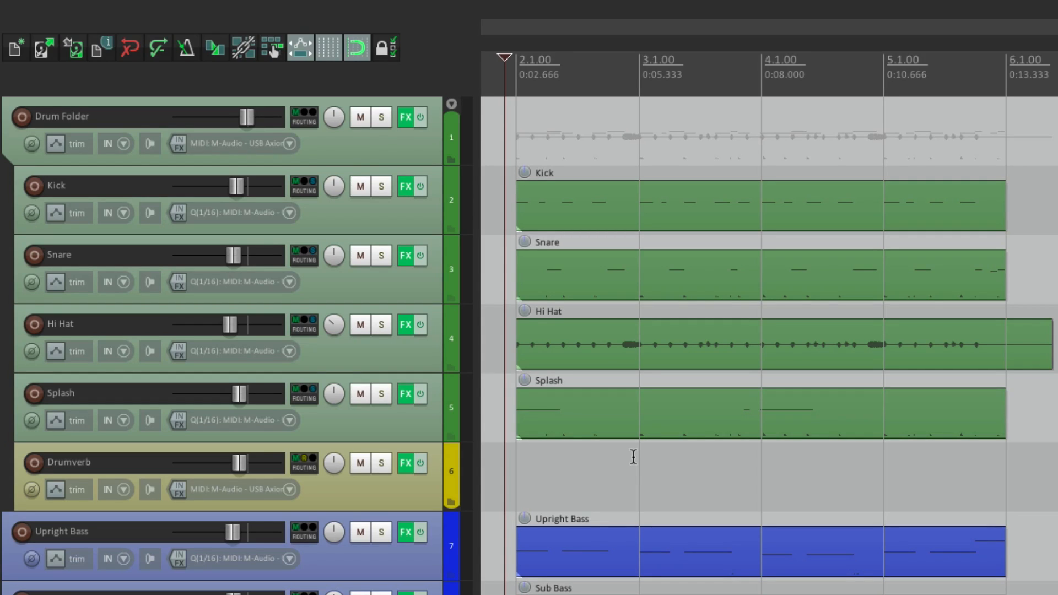
mouse_move(683, 340)
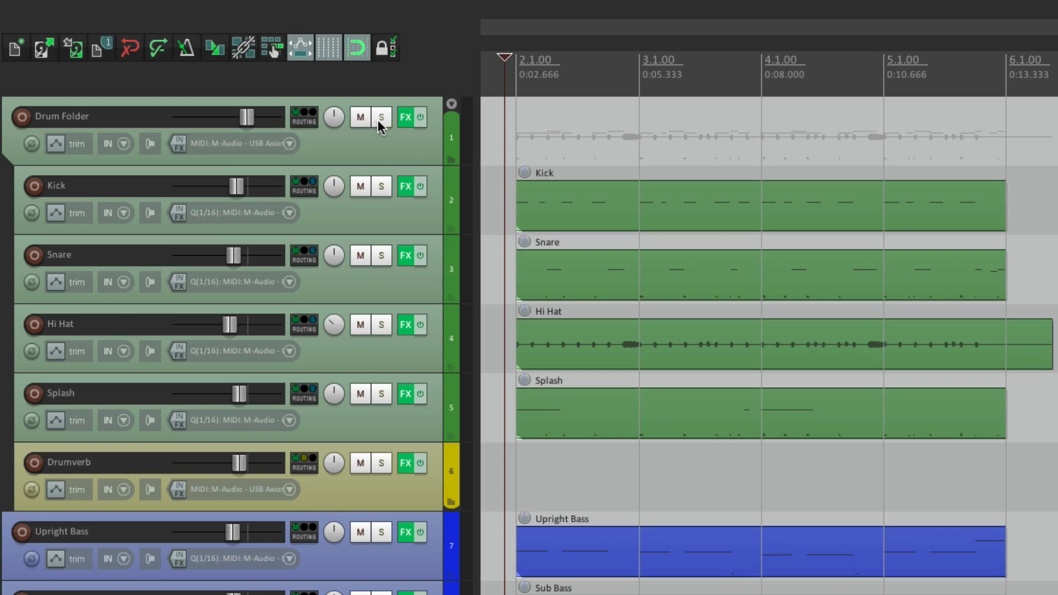
click(382, 118)
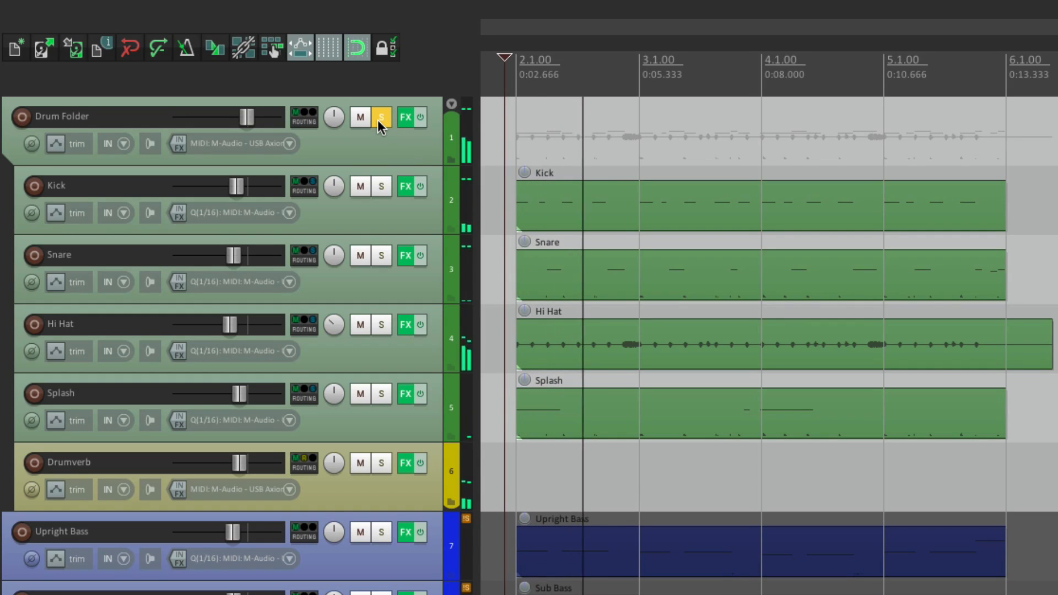
click(381, 117)
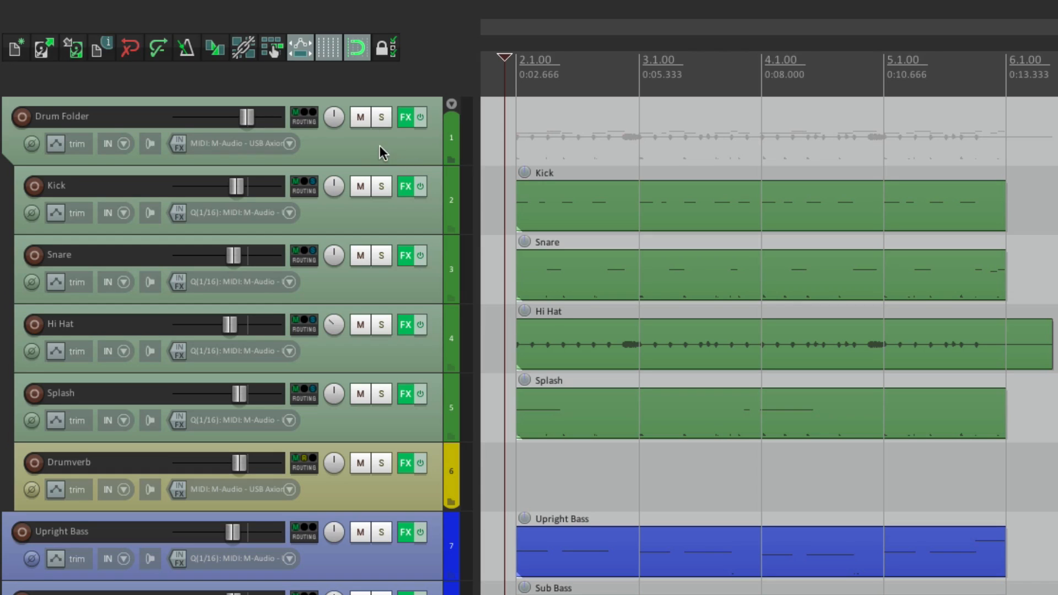
Render the Drum Folder to a 'Drum Folder - stem' track and audition it solo
right_click(382, 151)
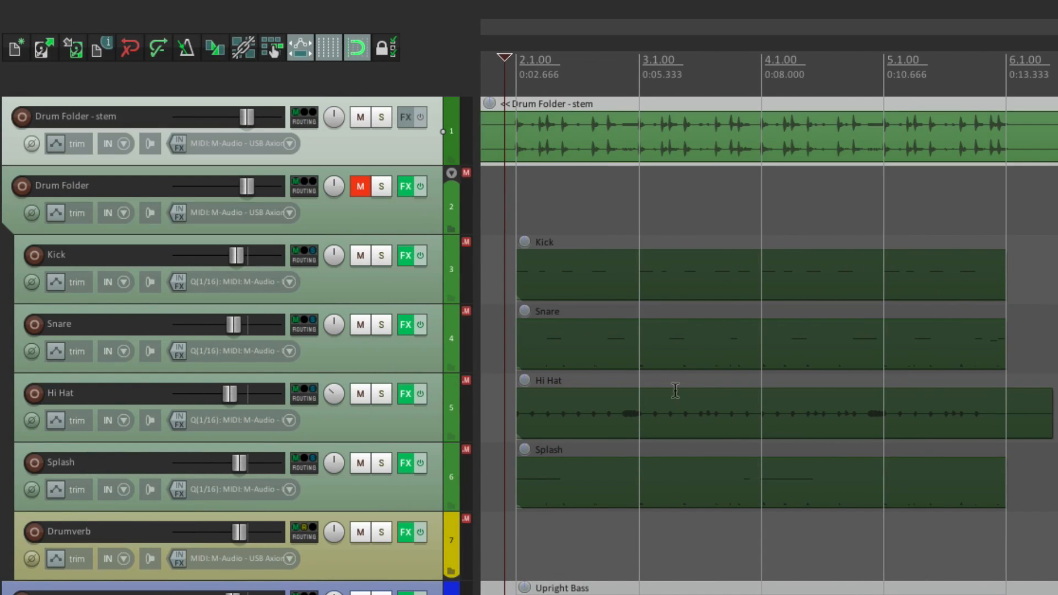
mouse_move(579, 155)
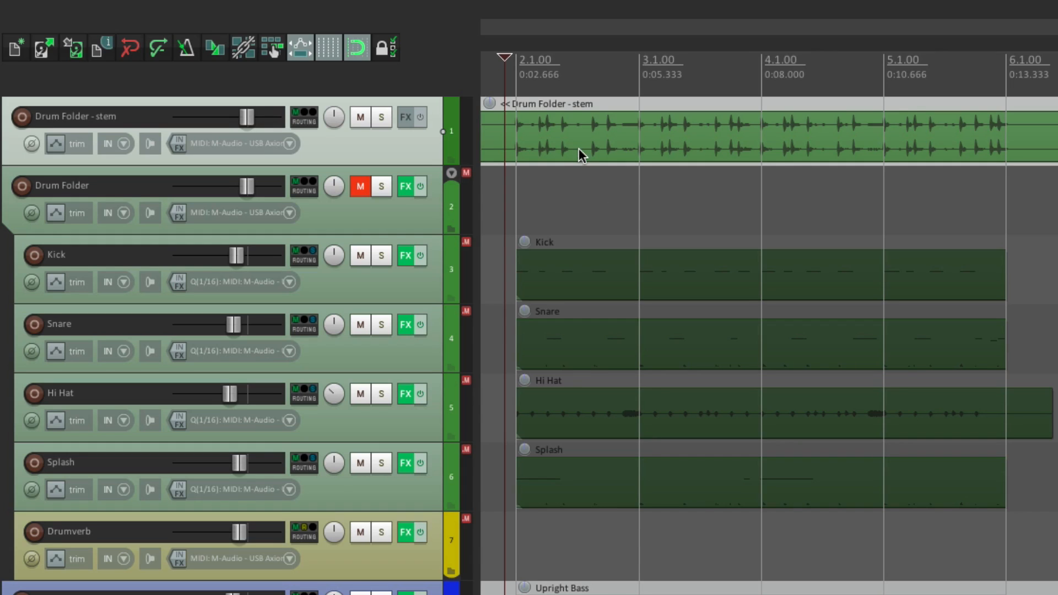
mouse_move(569, 383)
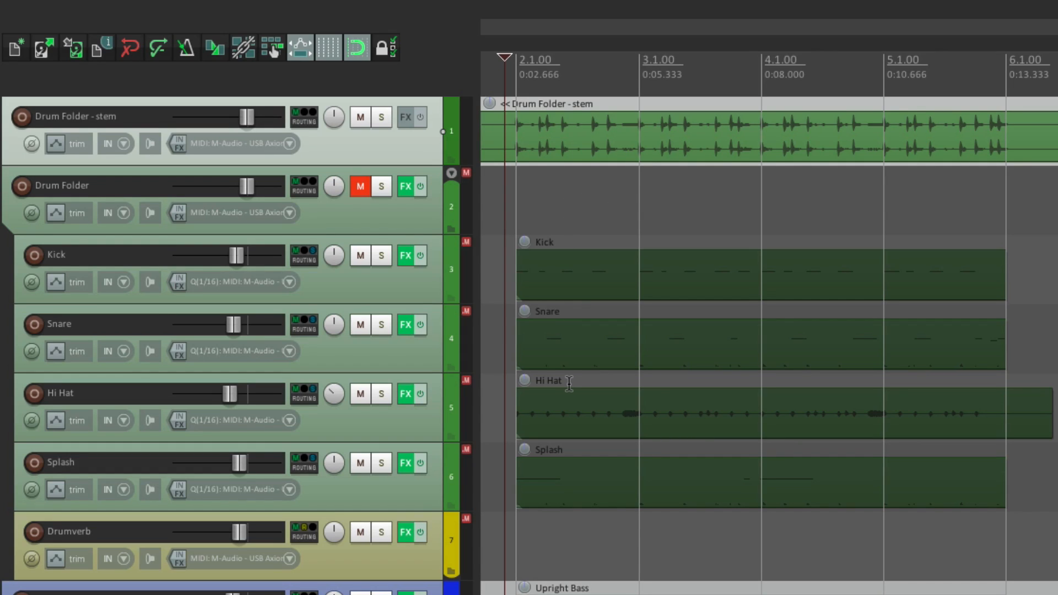
mouse_move(393, 102)
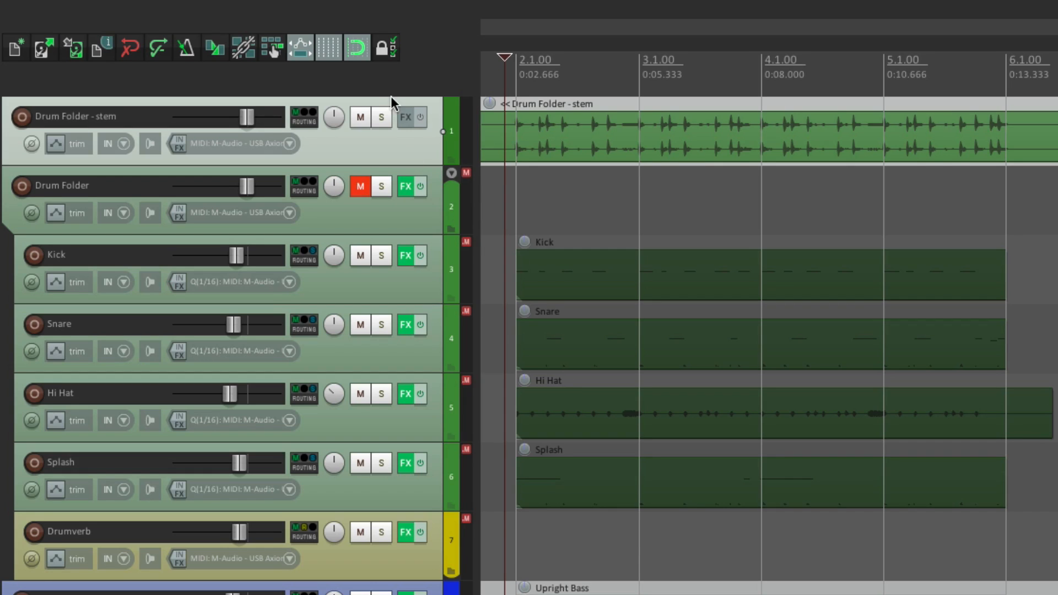
click(381, 118)
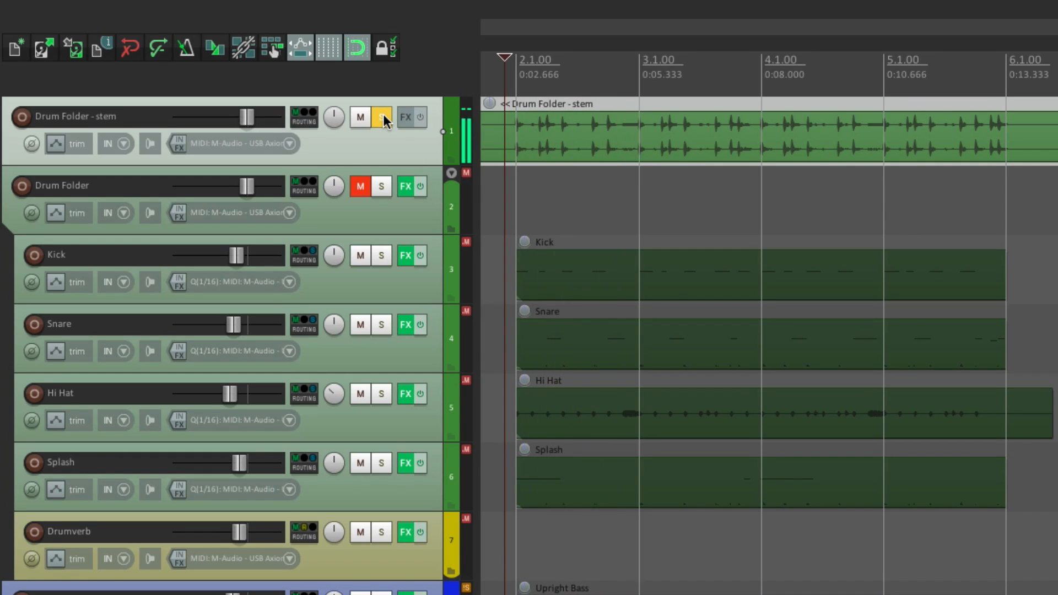
click(382, 118)
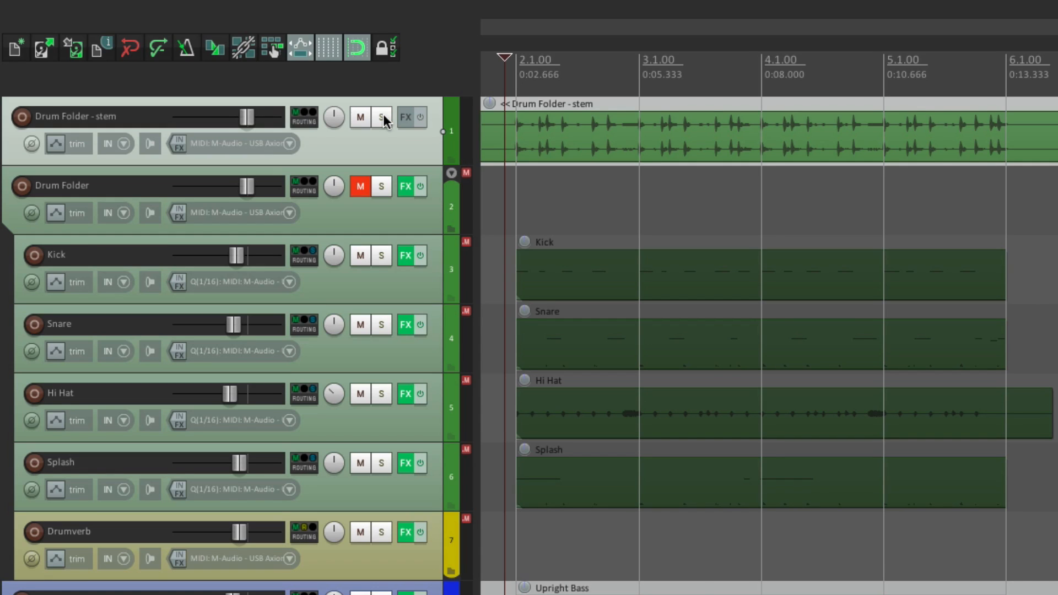
mouse_move(446, 538)
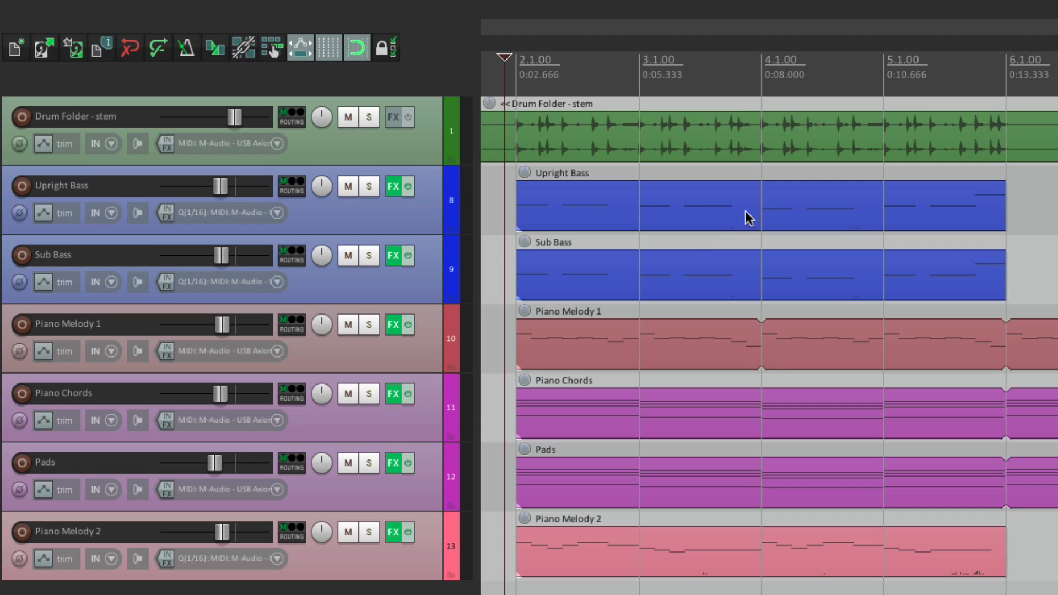
mouse_move(706, 261)
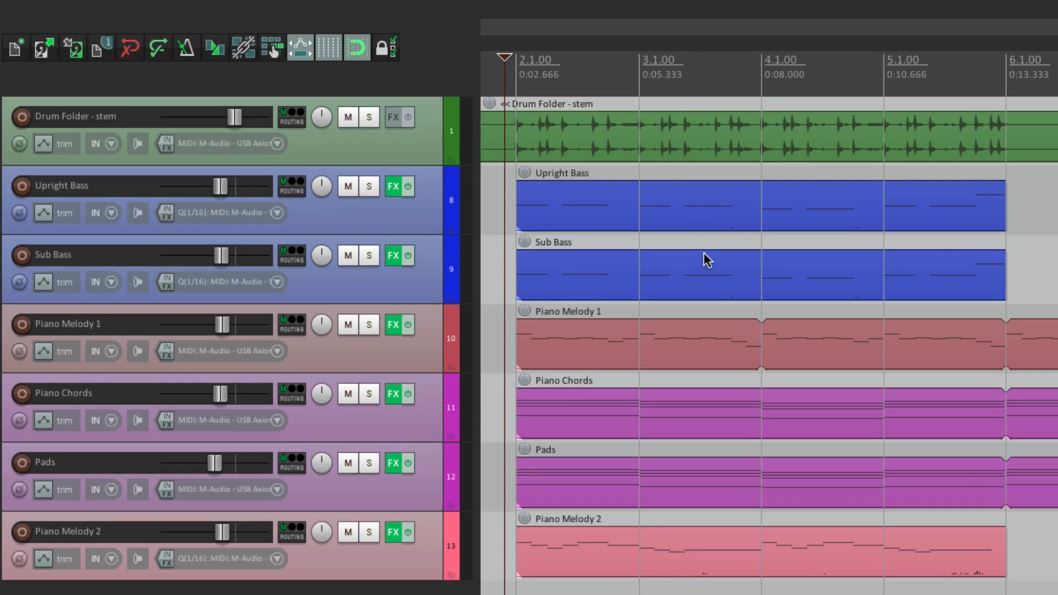
mouse_move(659, 166)
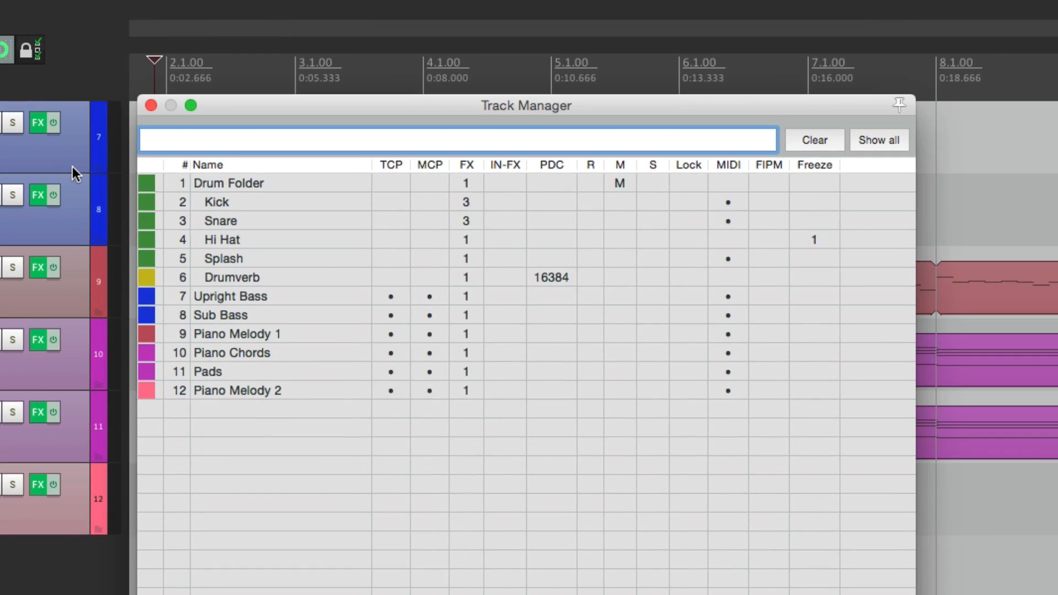
Restore the Drum Folder from its stem and dismiss the Track Manager
click(228, 182)
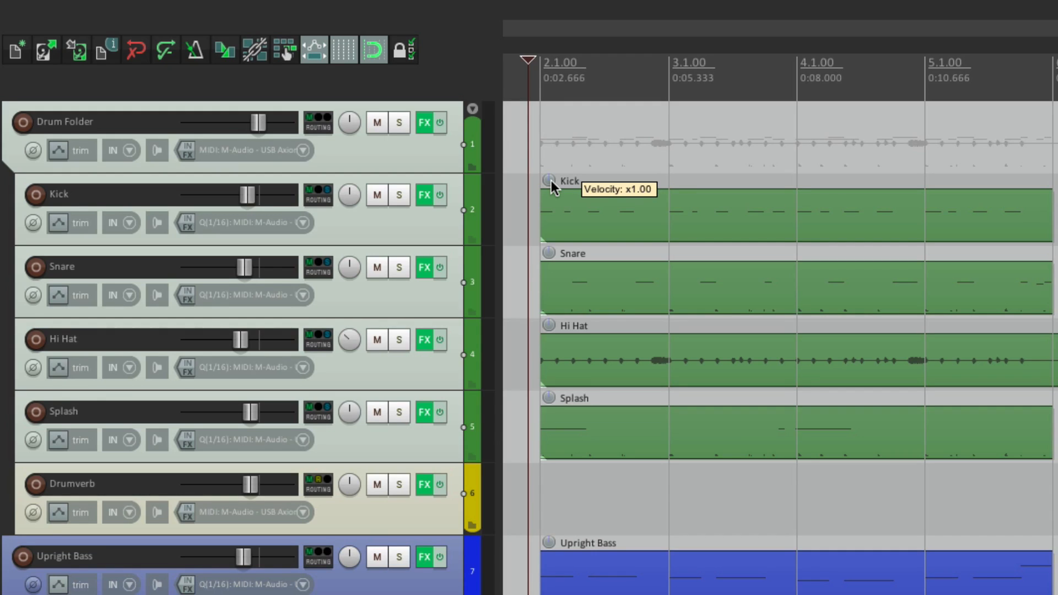
Insert a folder track named 'Bass Folder' above Upright Bass and Sub Bass
scroll(down, 3)
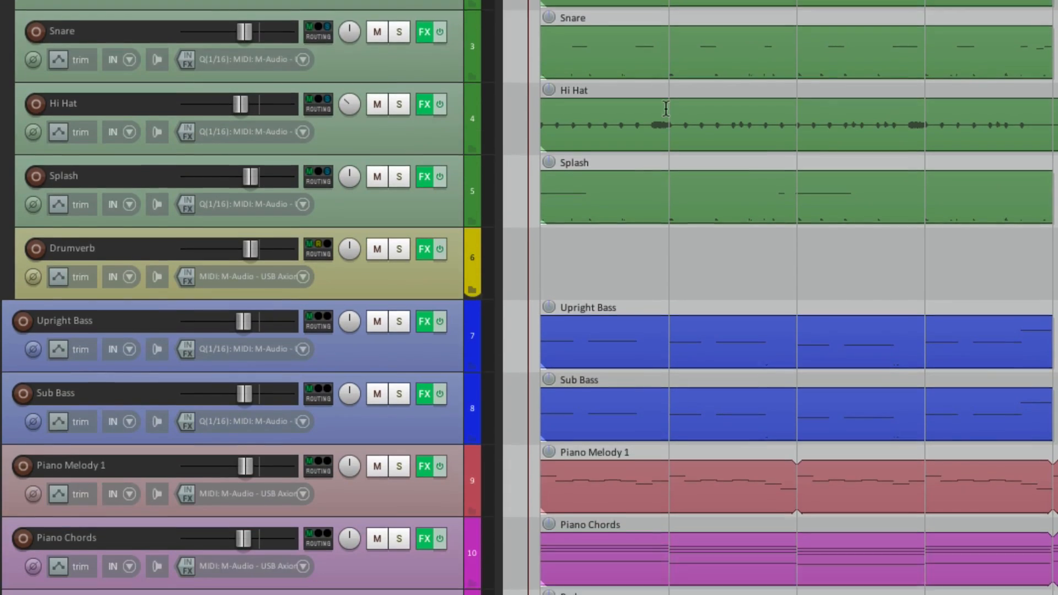
scroll(down, 3)
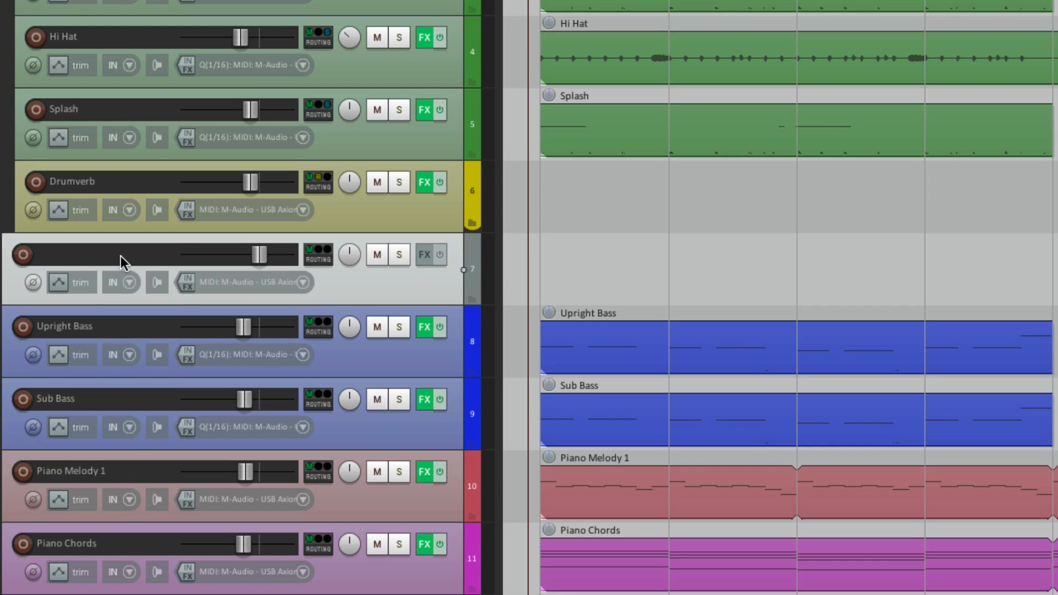
text(Bass Folder)
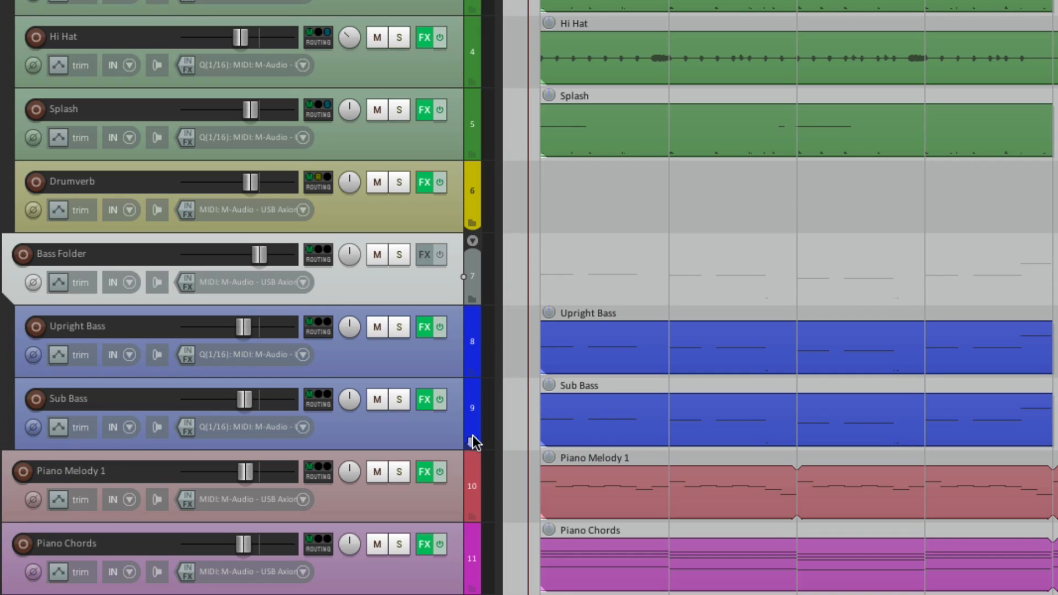
mouse_move(533, 369)
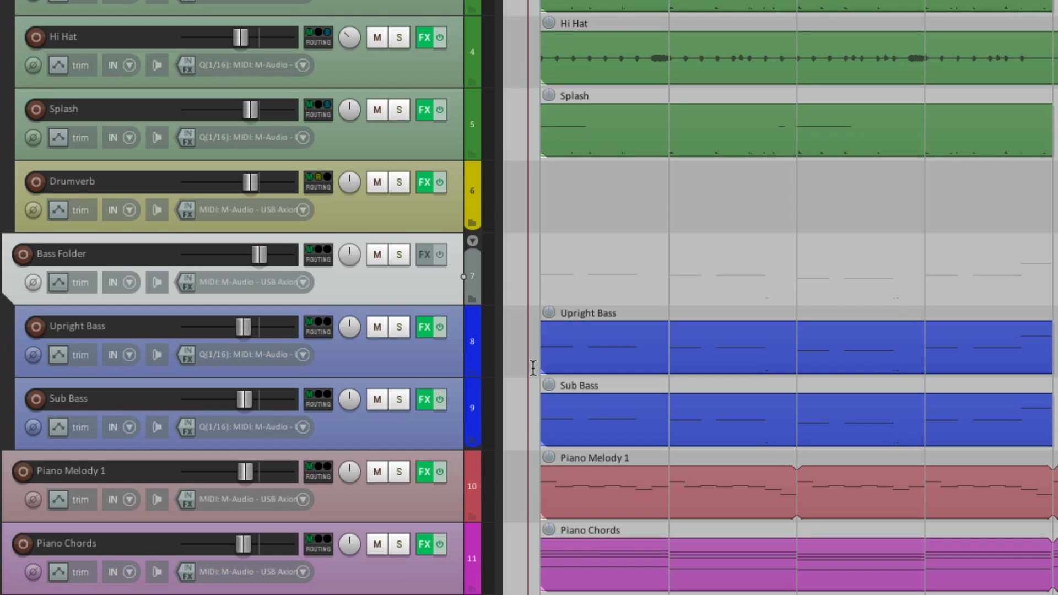
mouse_move(444, 383)
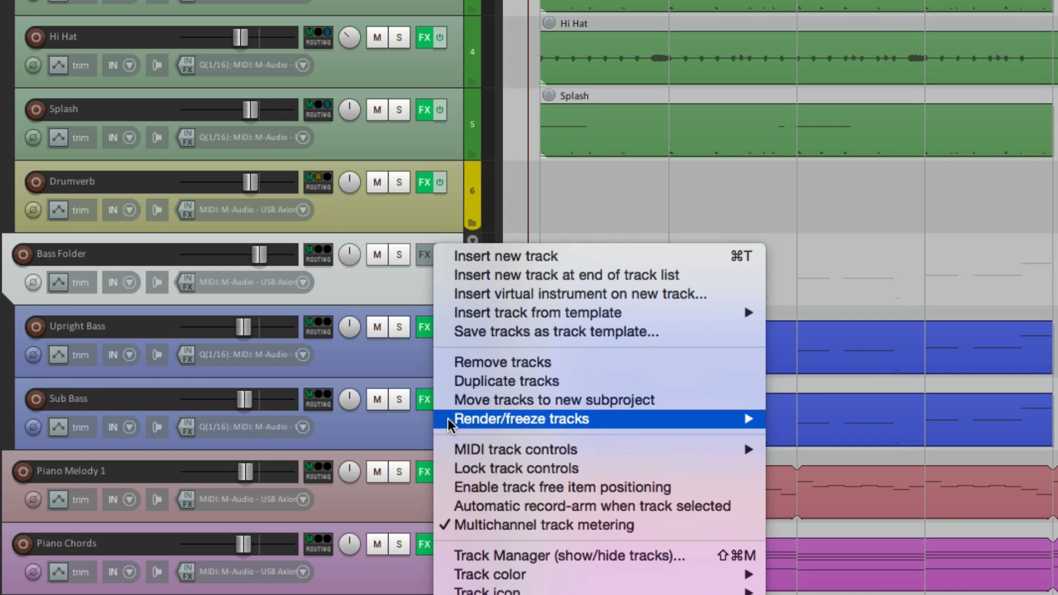
mouse_move(520, 419)
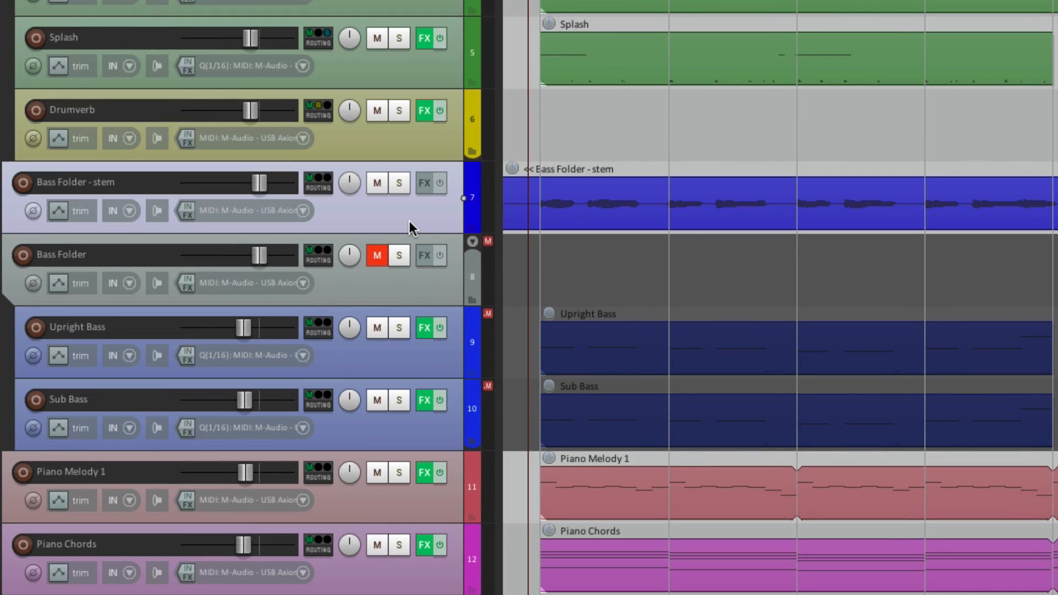
mouse_move(560, 366)
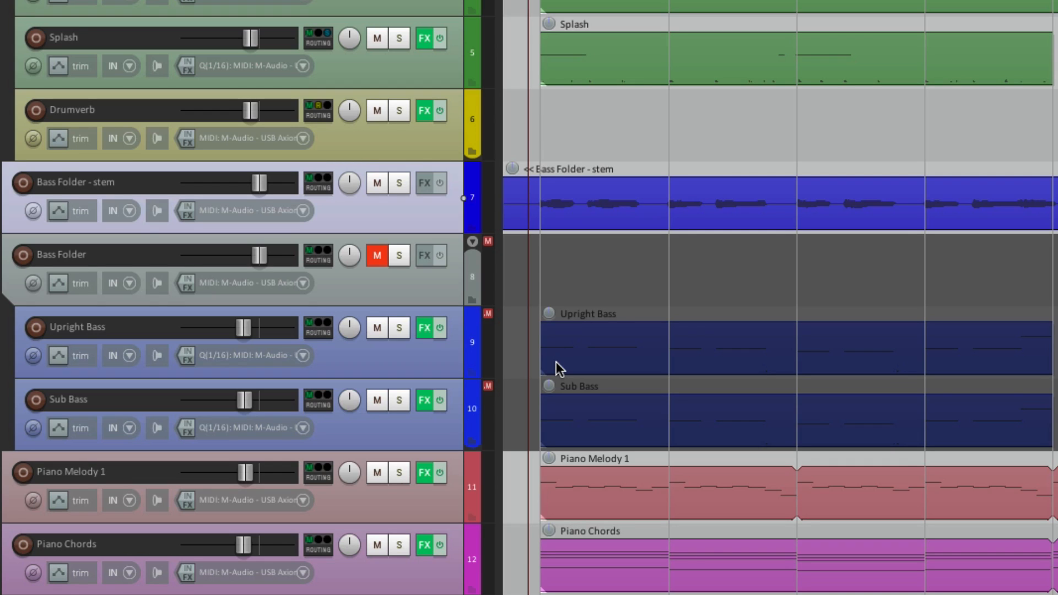
Render Bass Folder to a stereo 'Bass Folder - stem' track with the originals muted
click(398, 183)
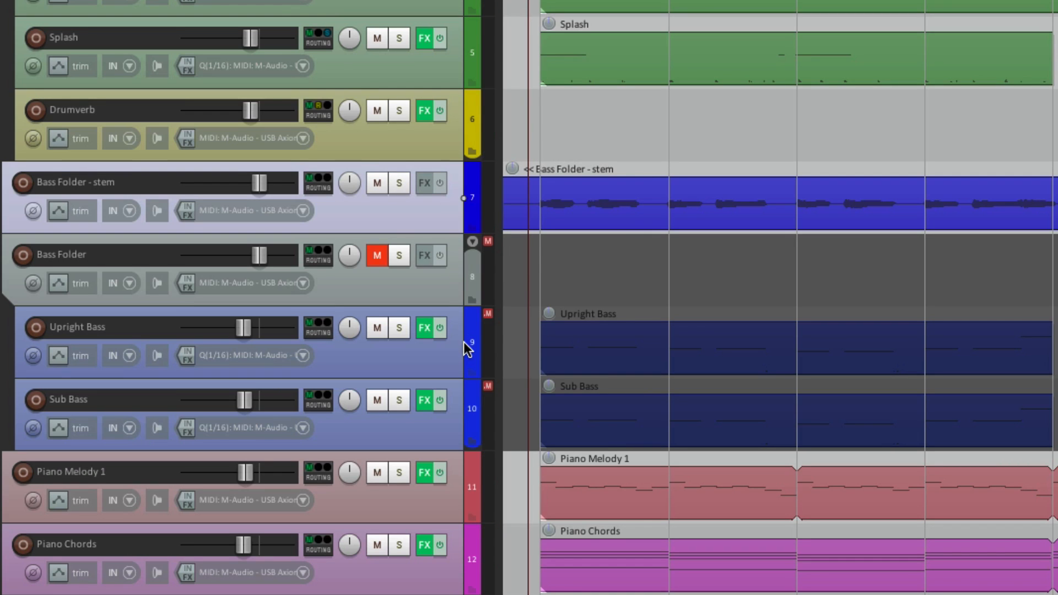
mouse_move(466, 347)
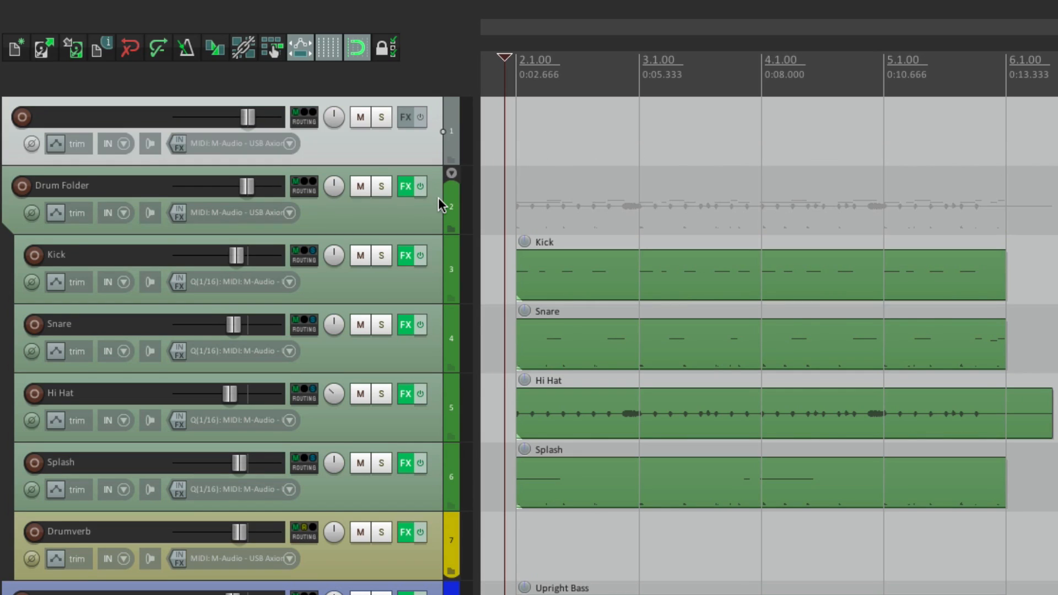
mouse_move(450, 159)
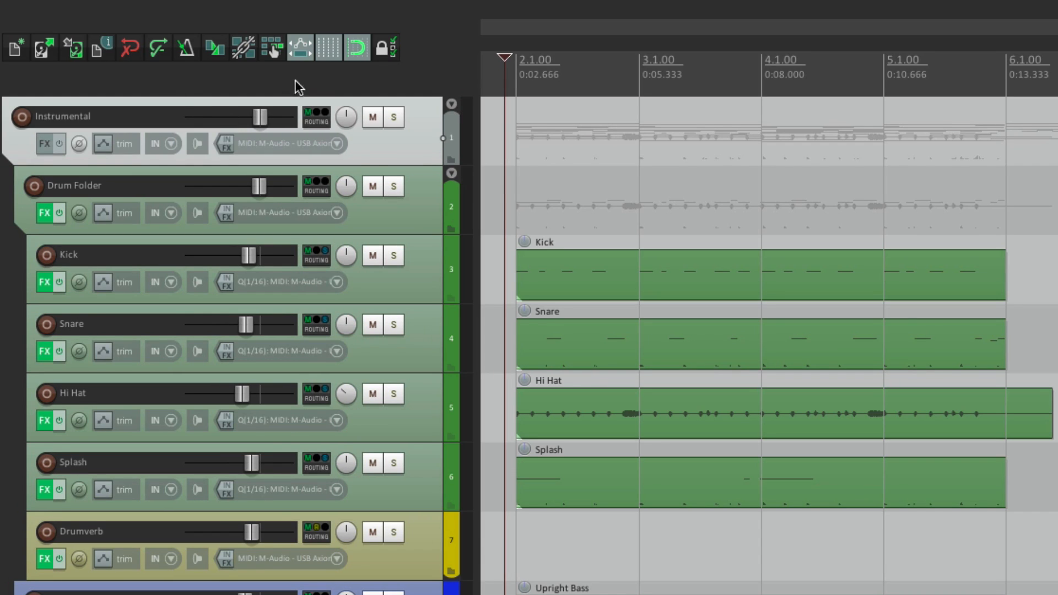
mouse_move(375, 158)
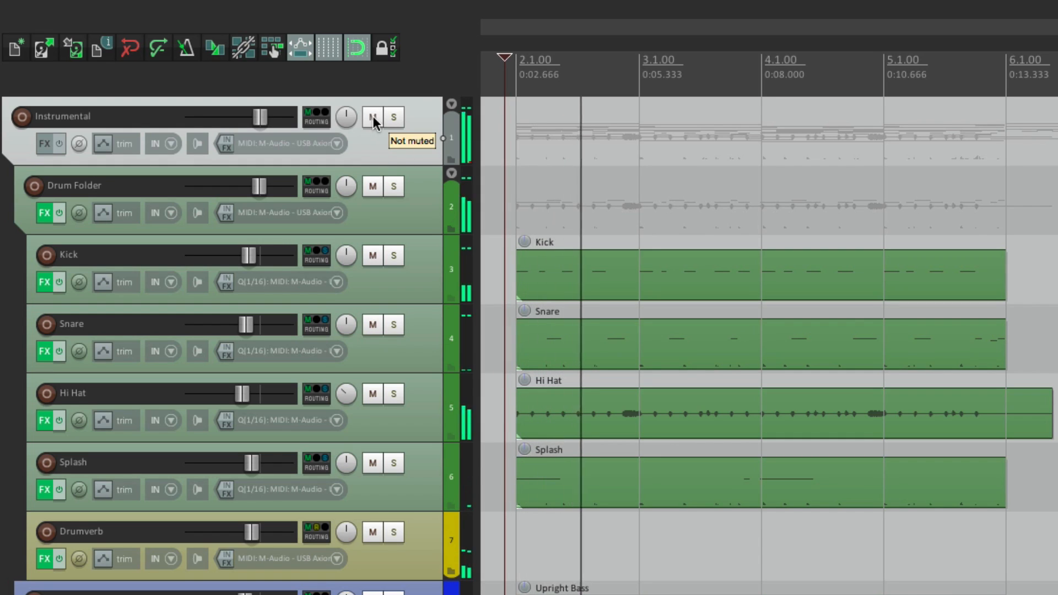
Toggle the Instrumental folder's mute to confirm it holds every track
click(371, 116)
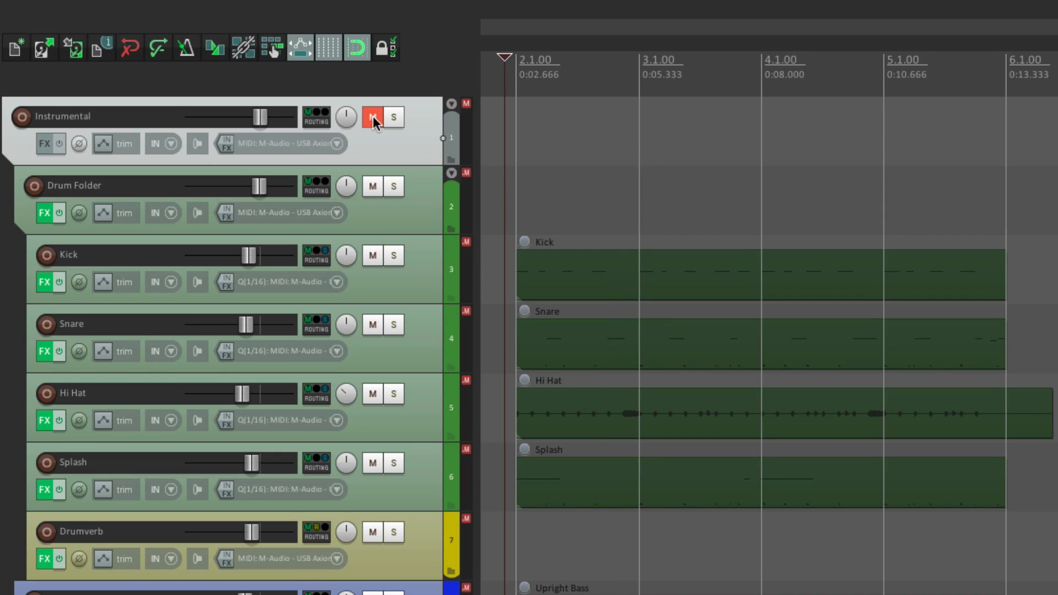
click(370, 118)
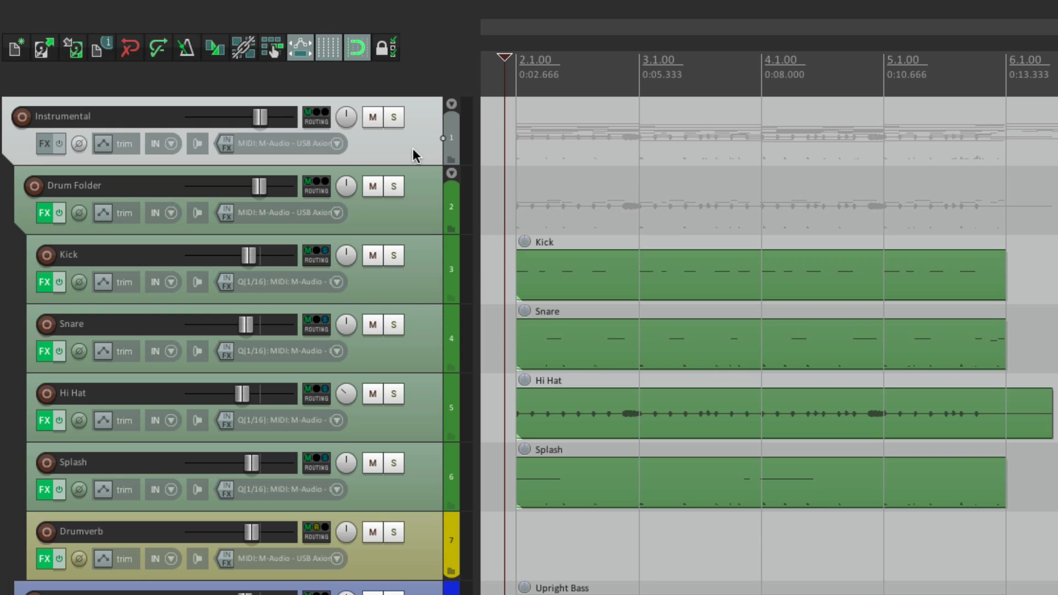
right_click(416, 155)
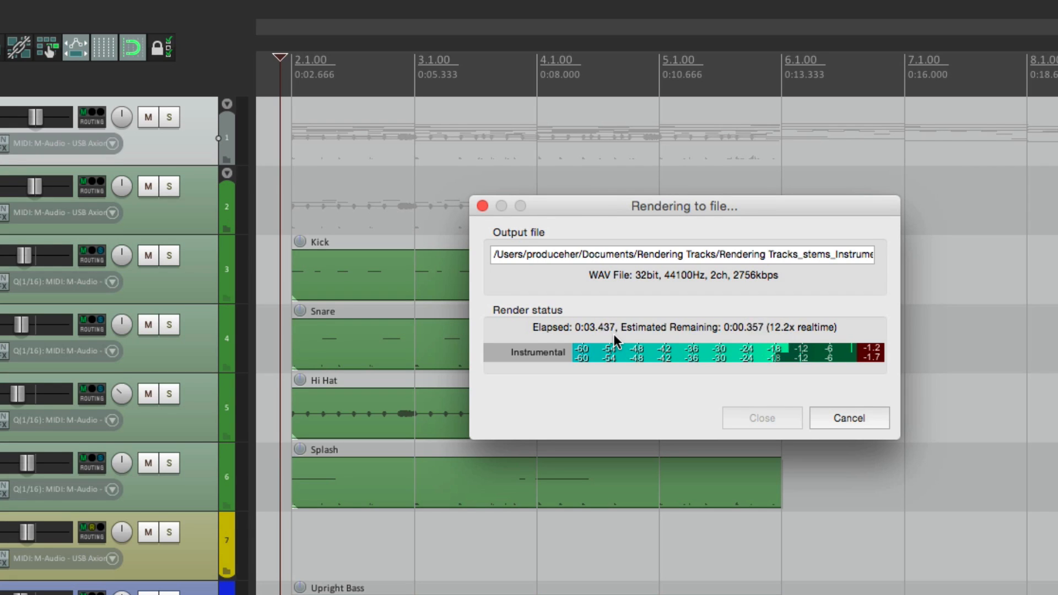
Render Instrumental to a stereo 'Instrumental - stem' track and toggle its mute
click(762, 418)
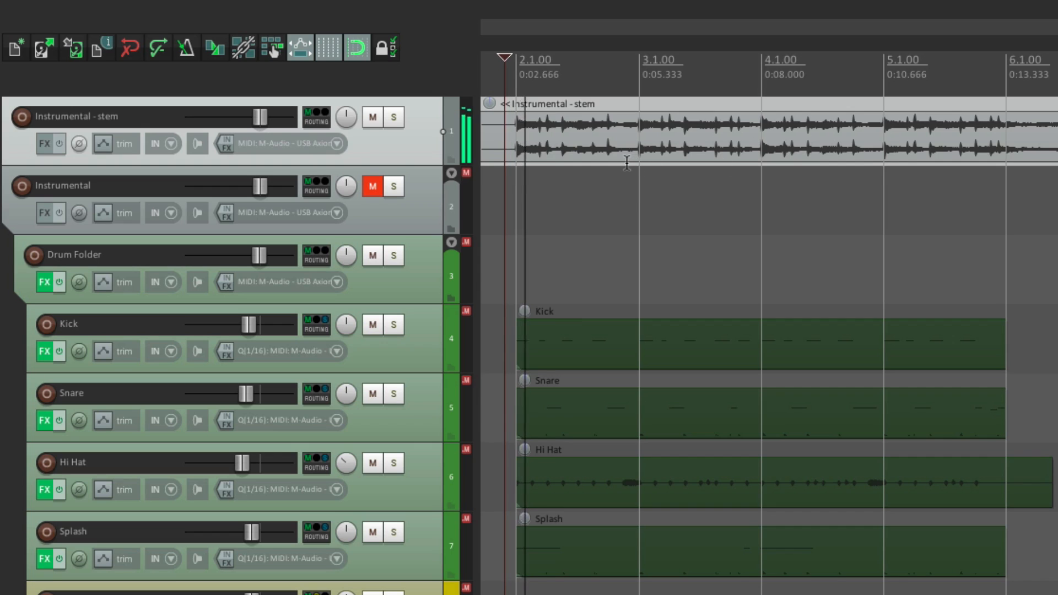
click(372, 117)
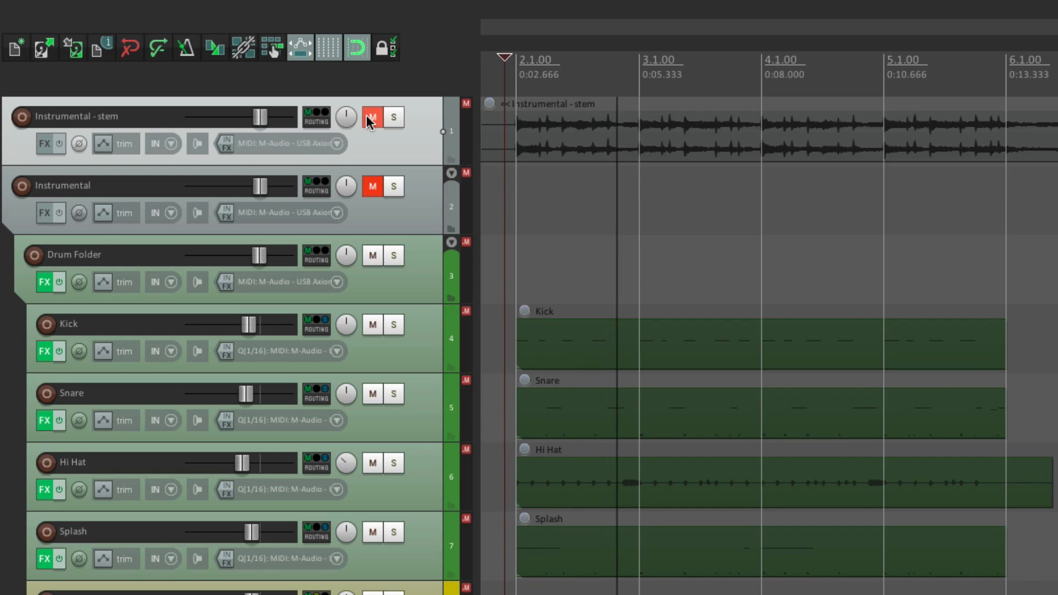
click(372, 119)
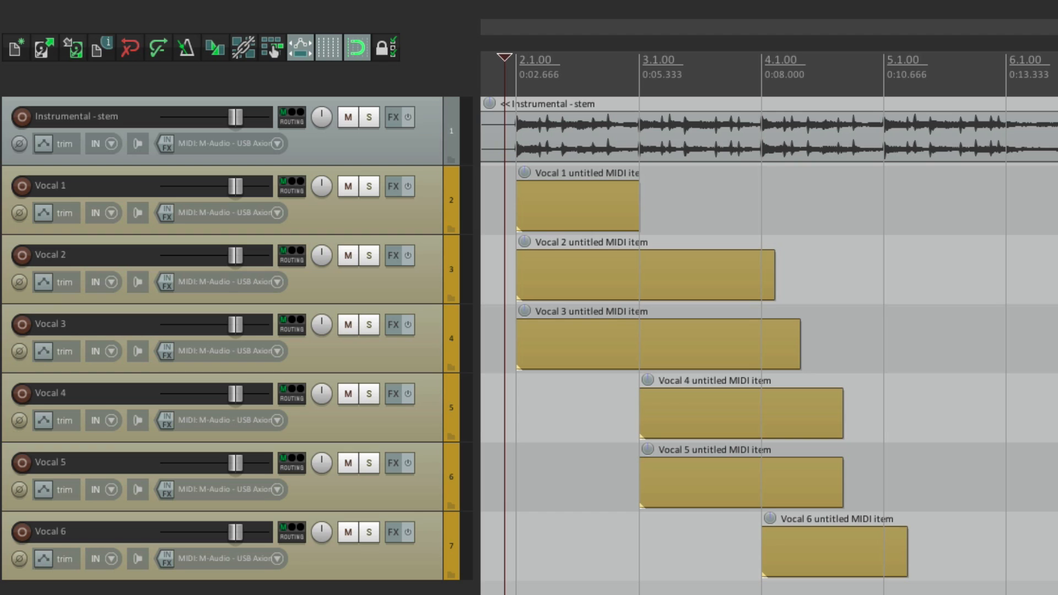
mouse_move(419, 154)
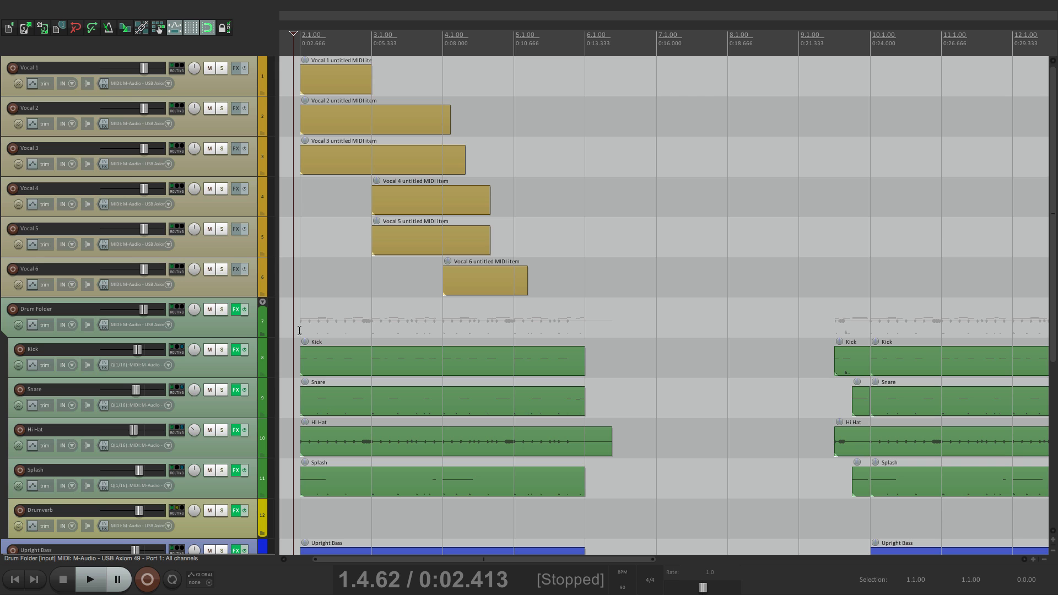
Play the vocals over the restored drum, bass and melody tracks, then stop
click(90, 579)
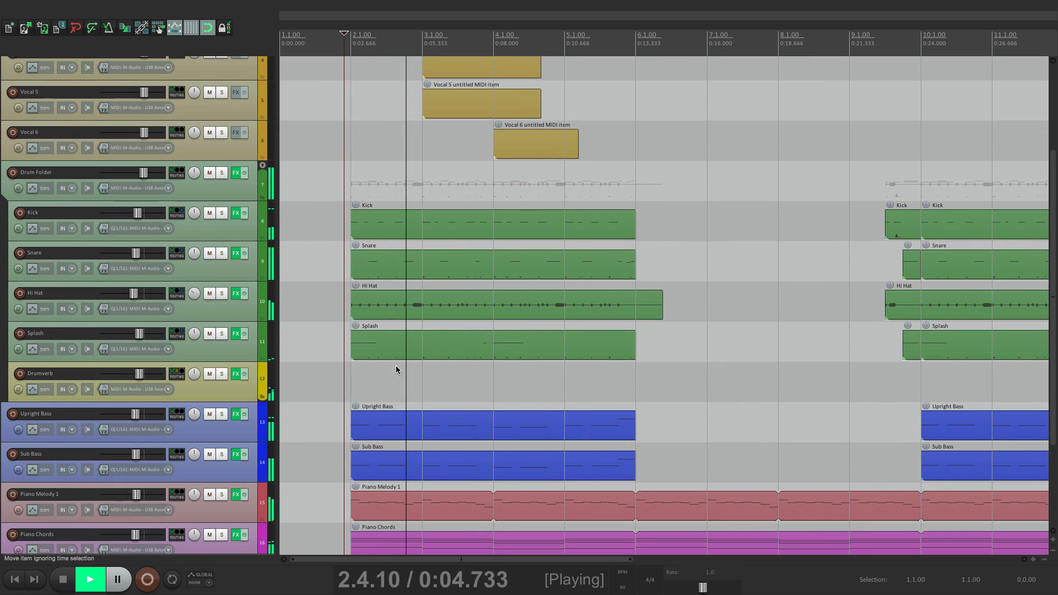
scroll(down, 3)
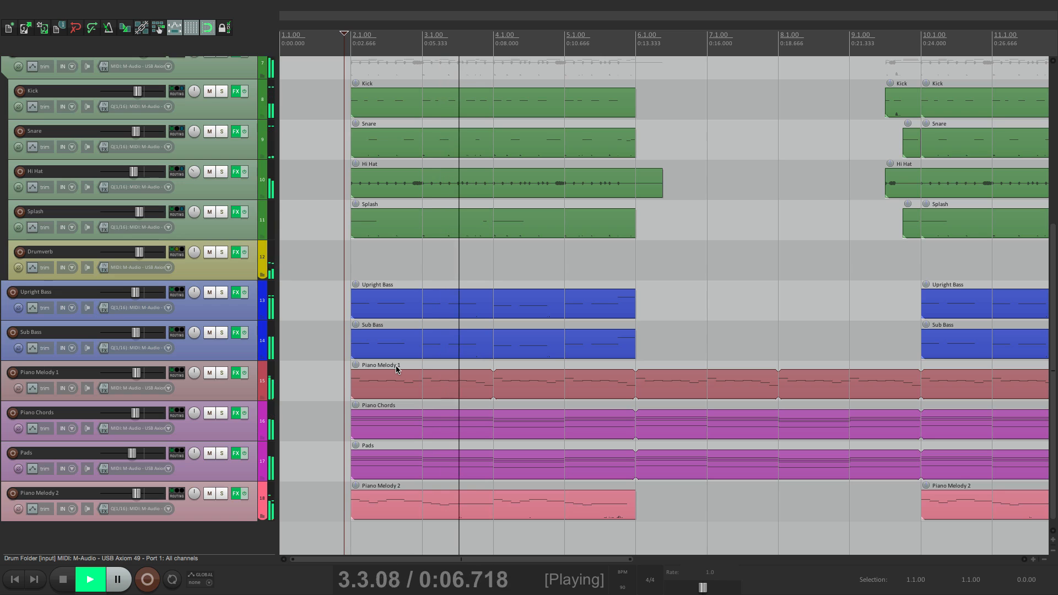
click(68, 577)
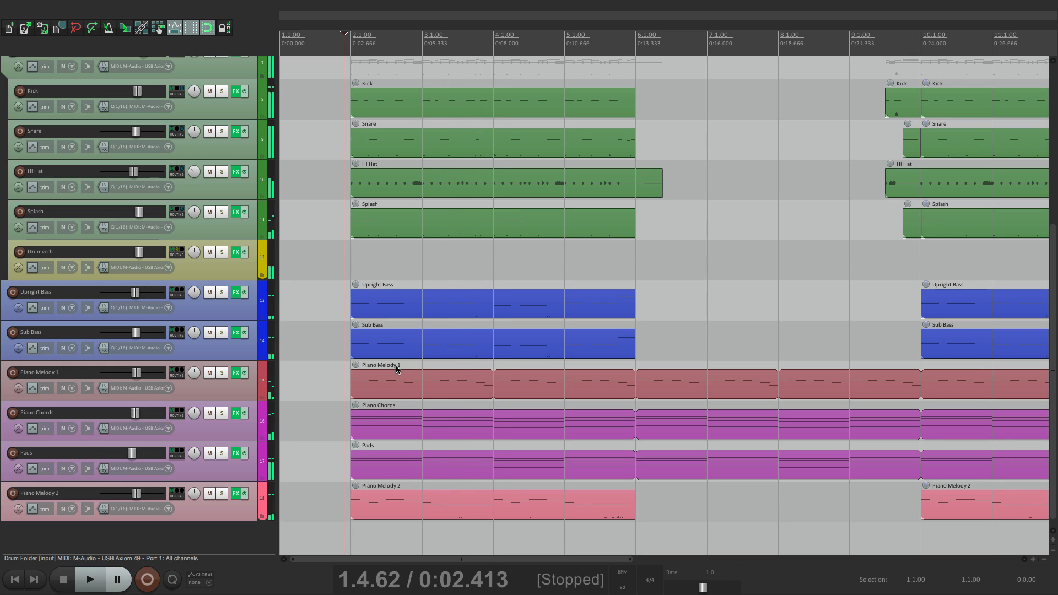